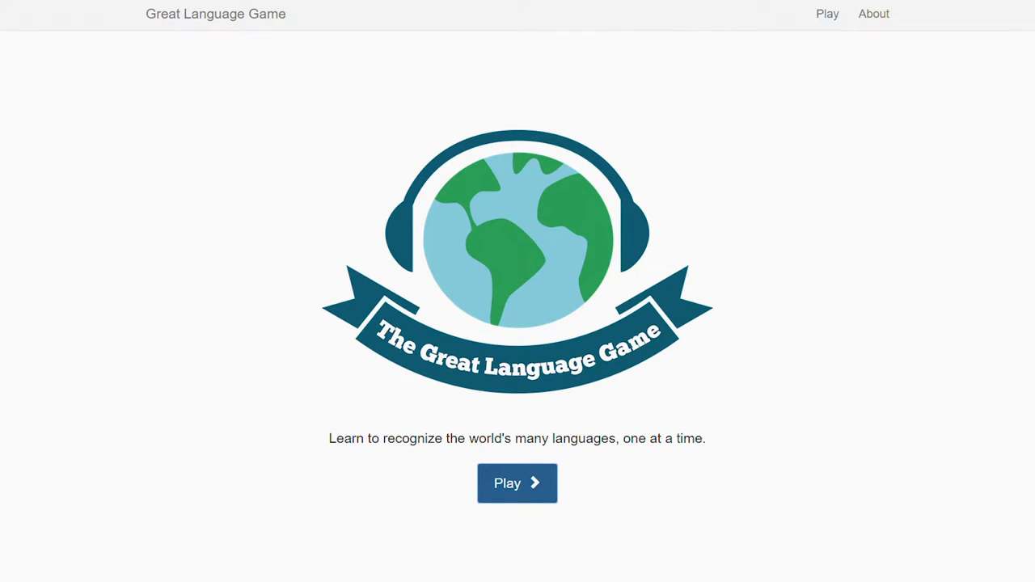
pyautogui.moveTo(625, 476)
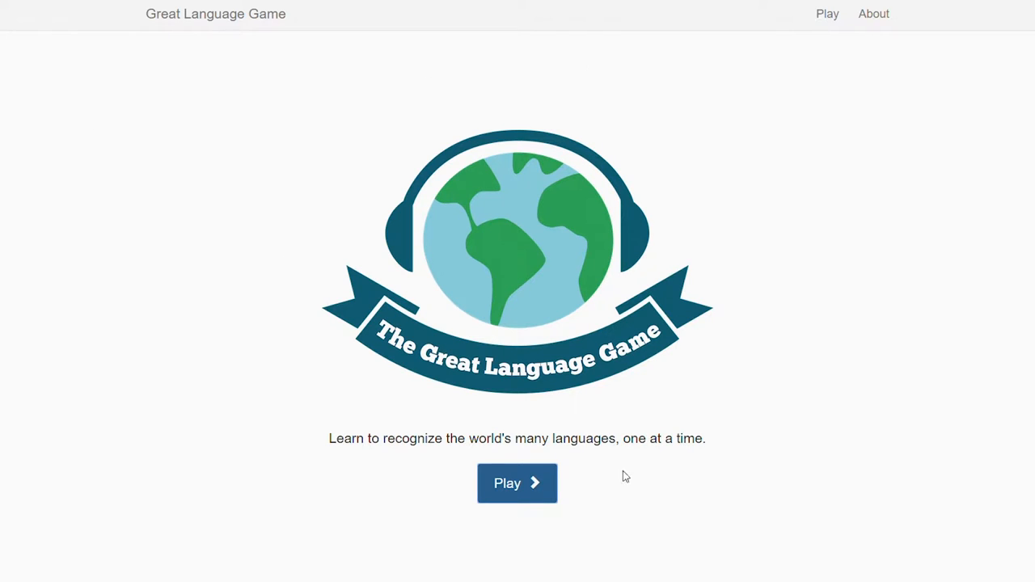
pyautogui.moveTo(490, 521)
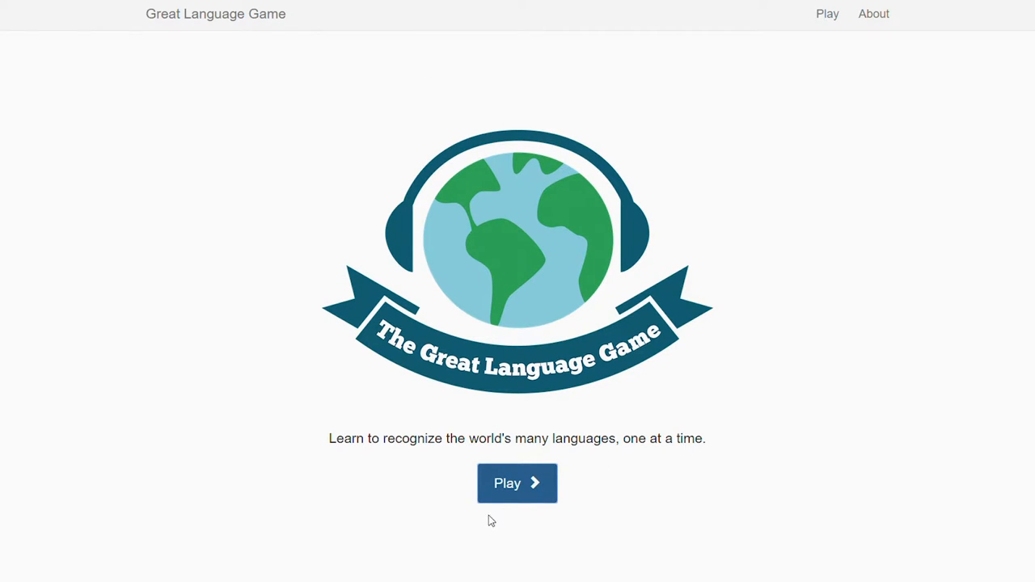
# - Start a new game and answer Javanese for the first clip, scoring 50
pyautogui.click(517, 483)
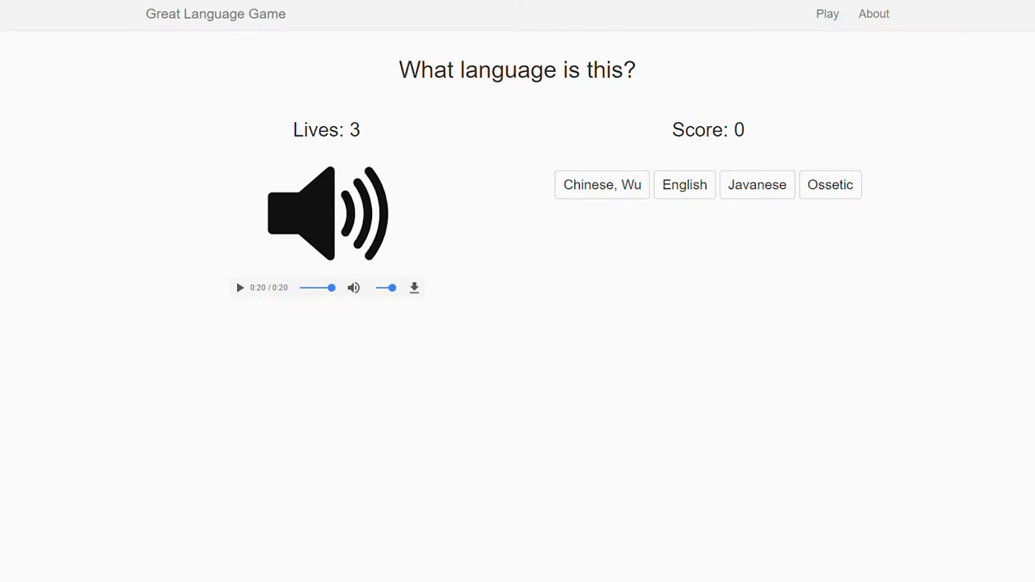
pyautogui.moveTo(546, 578)
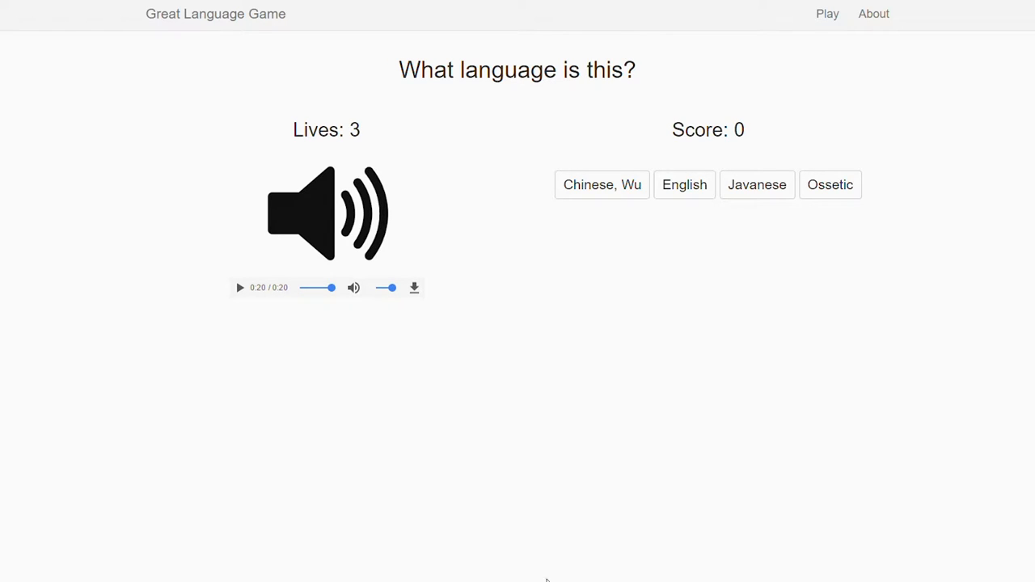
pyautogui.moveTo(547, 452)
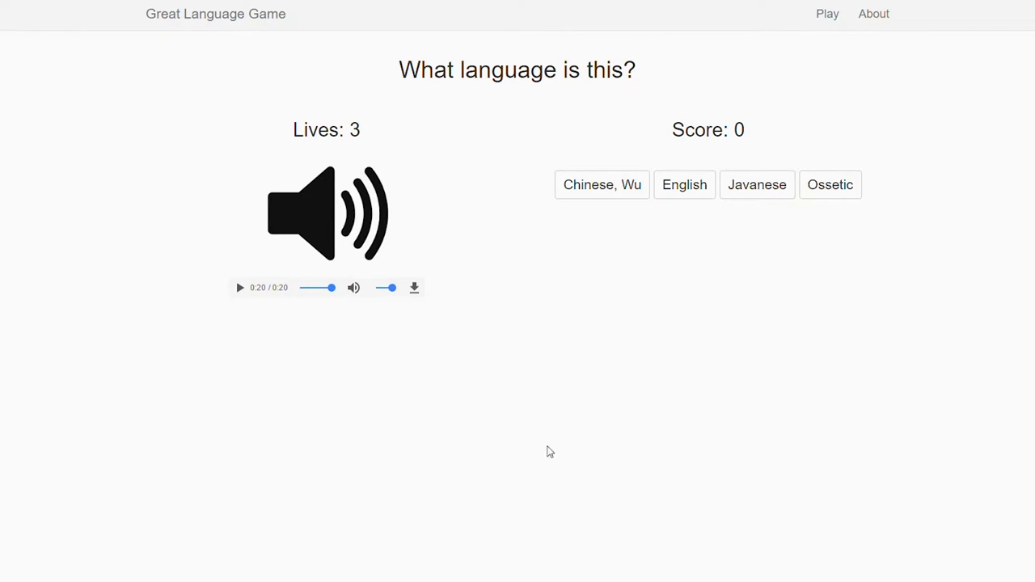
pyautogui.click(758, 185)
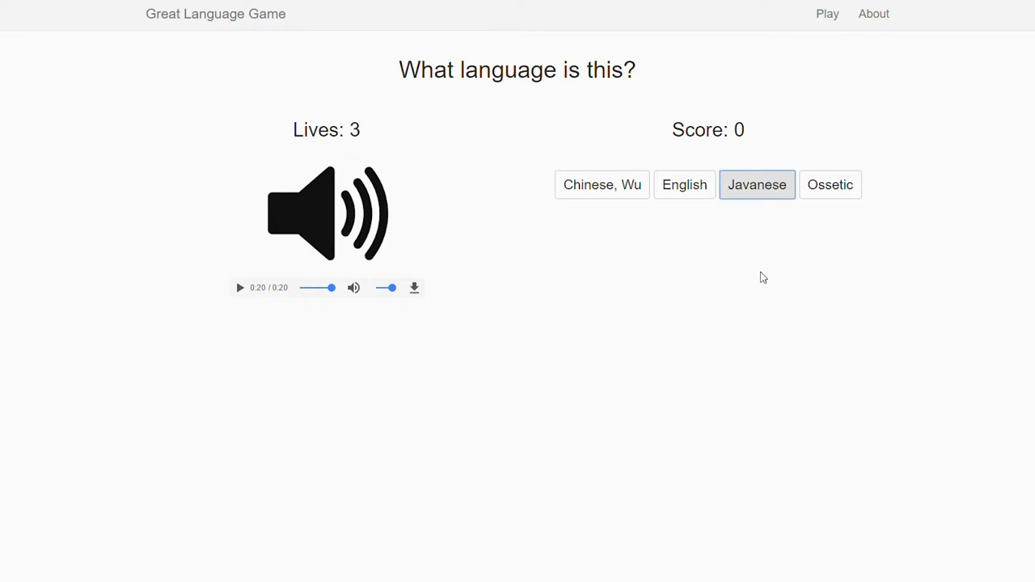
pyautogui.click(756, 185)
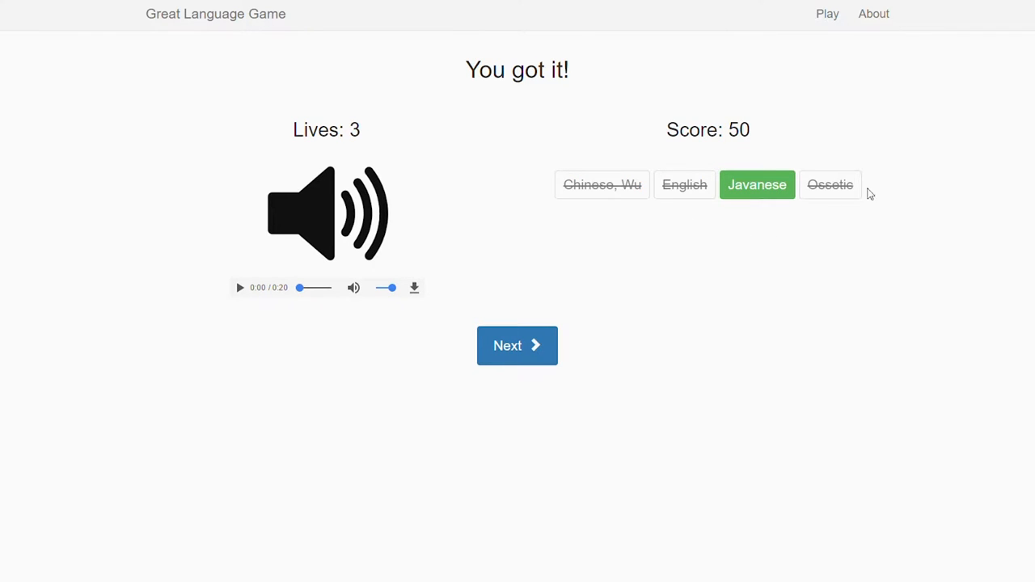
pyautogui.moveTo(746, 340)
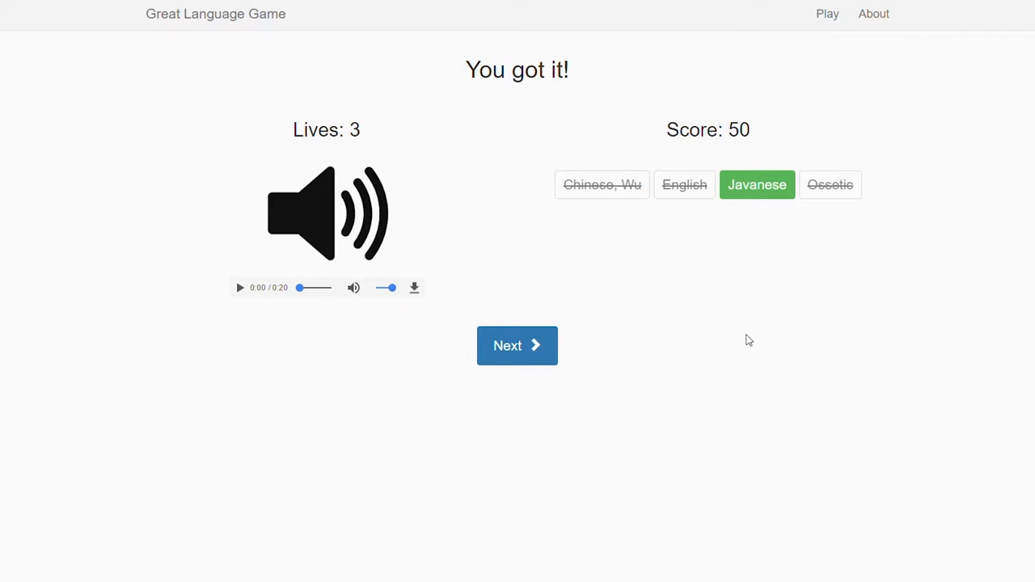
pyautogui.moveTo(732, 235)
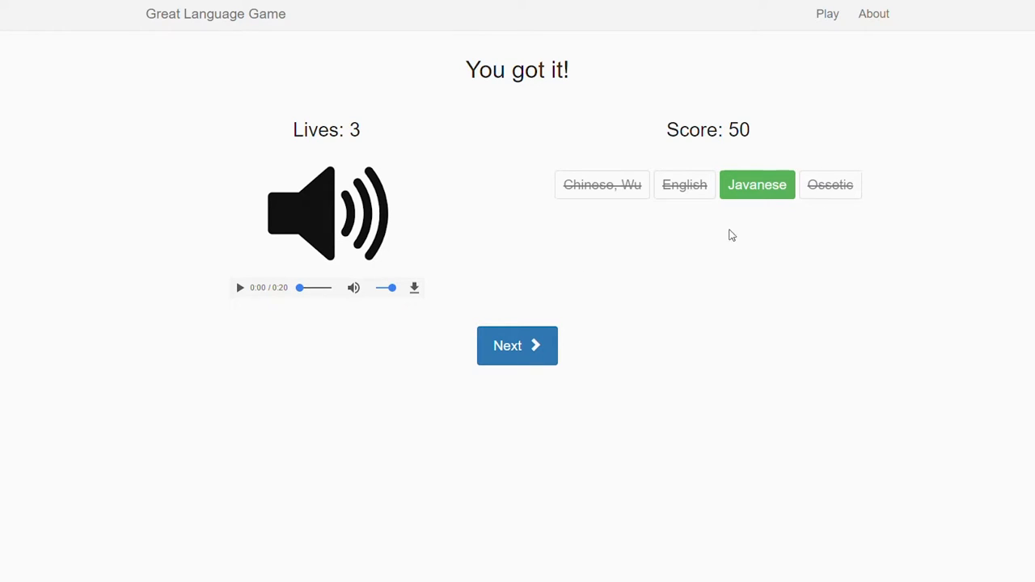
pyautogui.moveTo(518, 345)
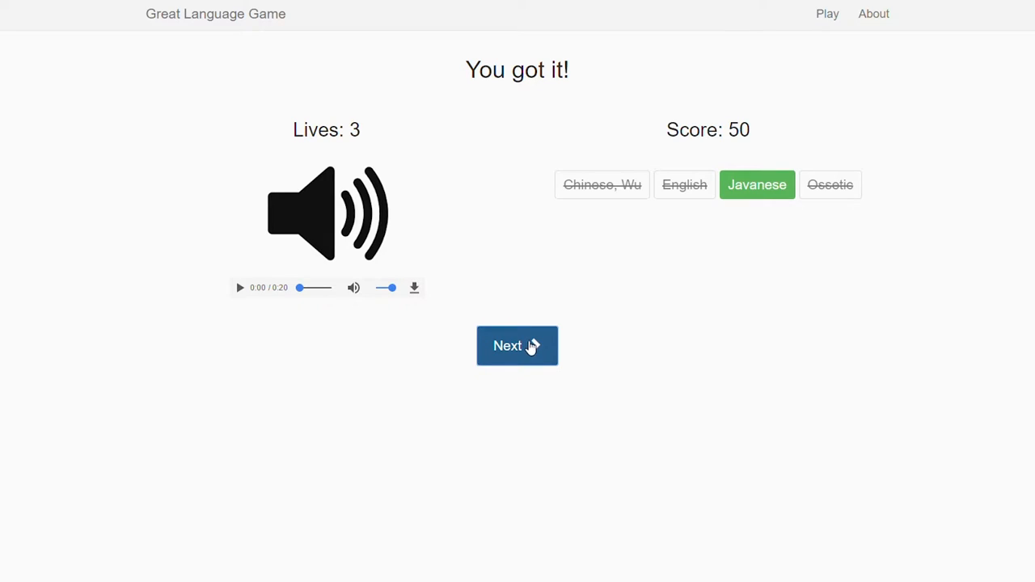
# - Play the second clip and answer Bengali correctly, reaching 100 points with three lives
pyautogui.click(517, 346)
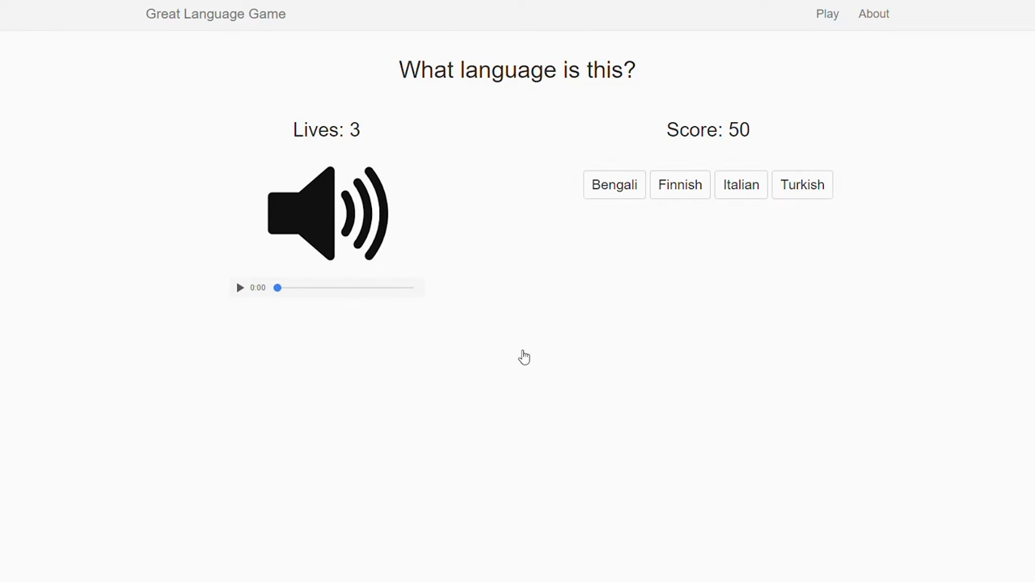
pyautogui.click(241, 287)
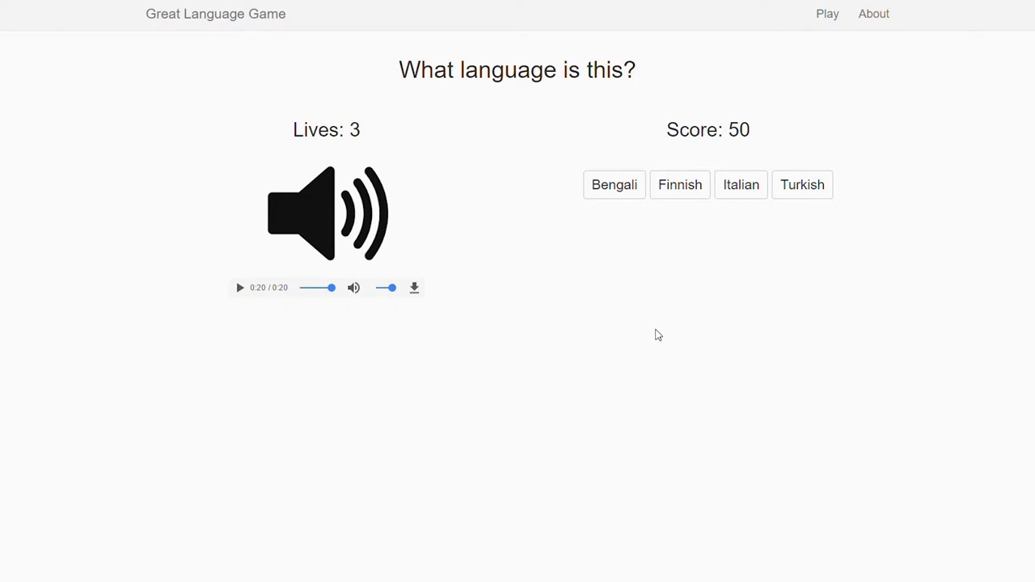
pyautogui.moveTo(744, 270)
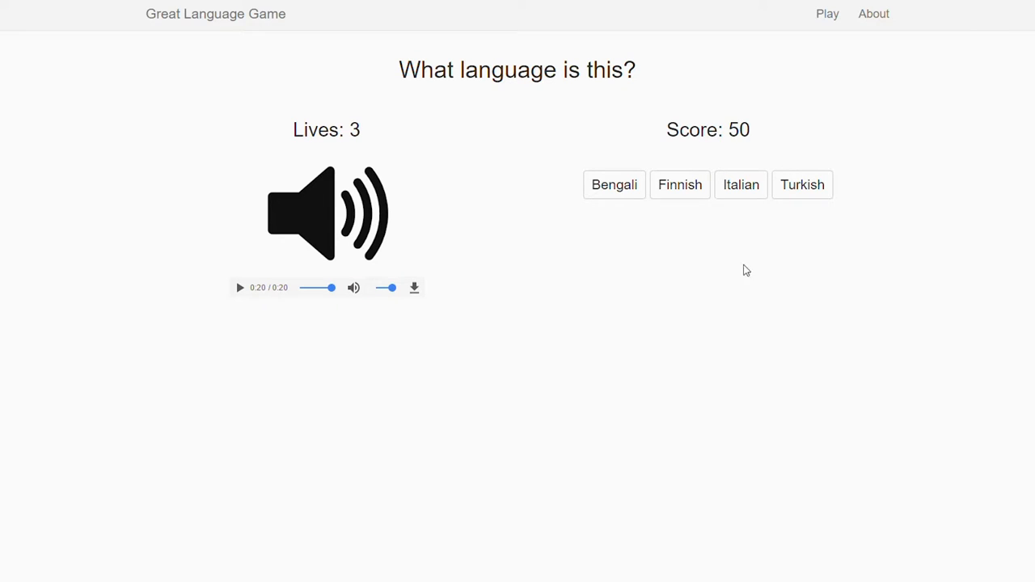
pyautogui.moveTo(612, 225)
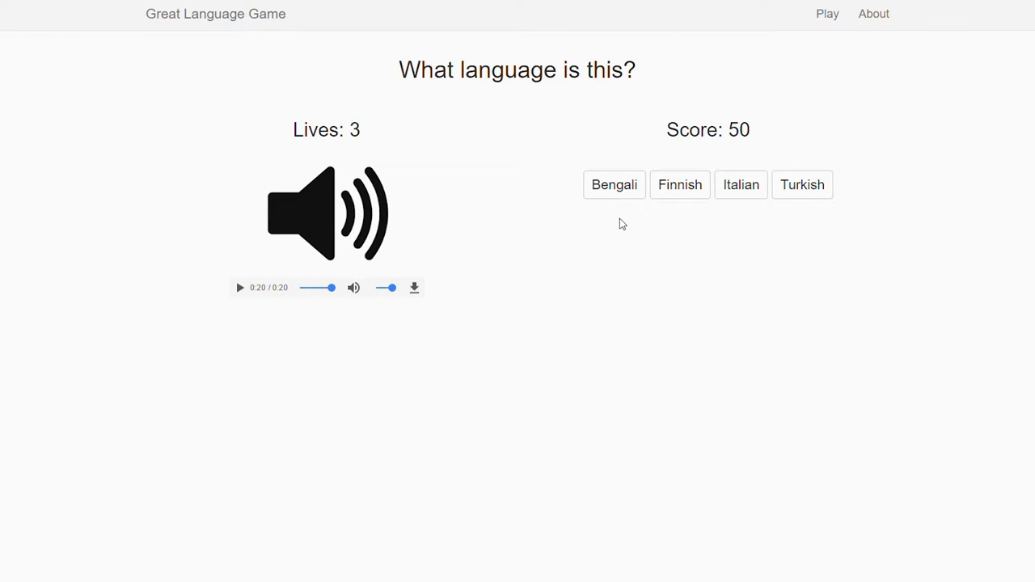
pyautogui.click(614, 185)
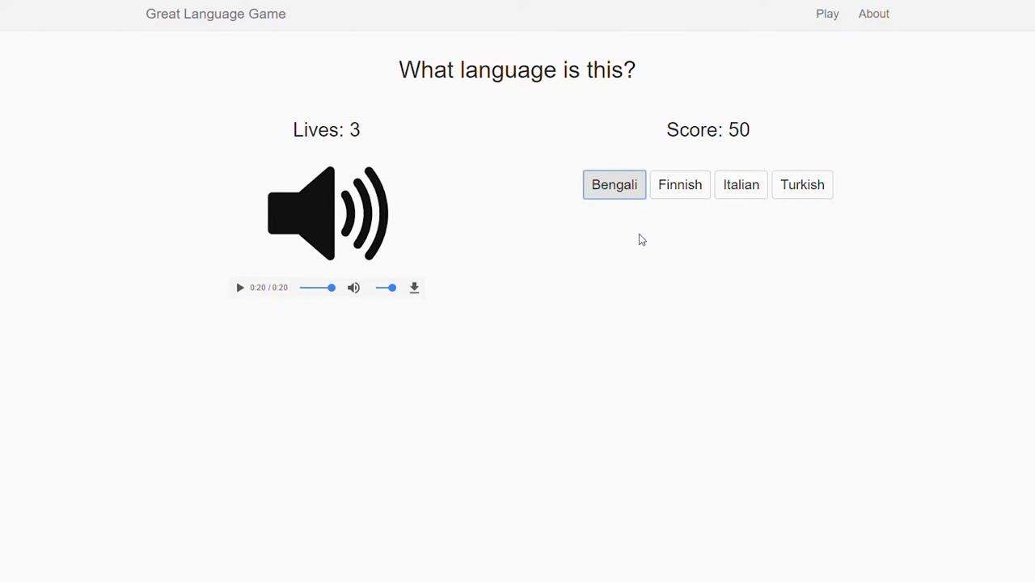
pyautogui.click(614, 184)
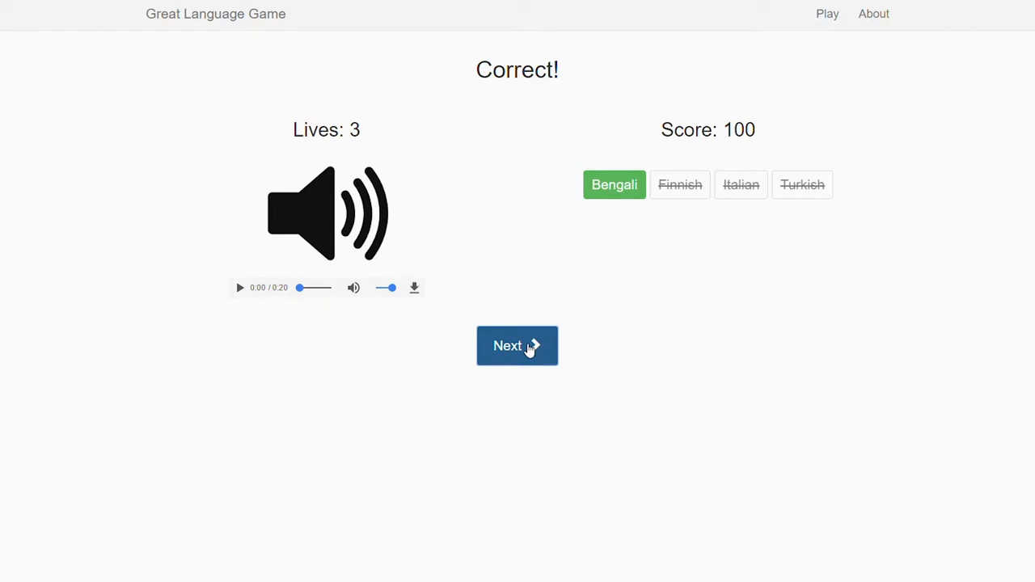
# - Play the third clip and answer Polish correctly, reaching 150 points
pyautogui.click(517, 345)
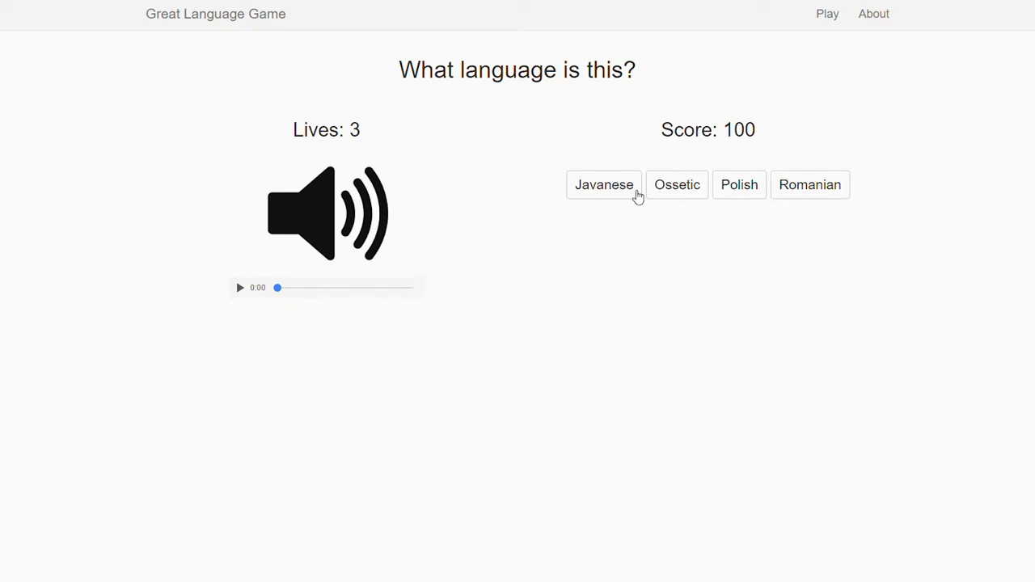
pyautogui.click(239, 287)
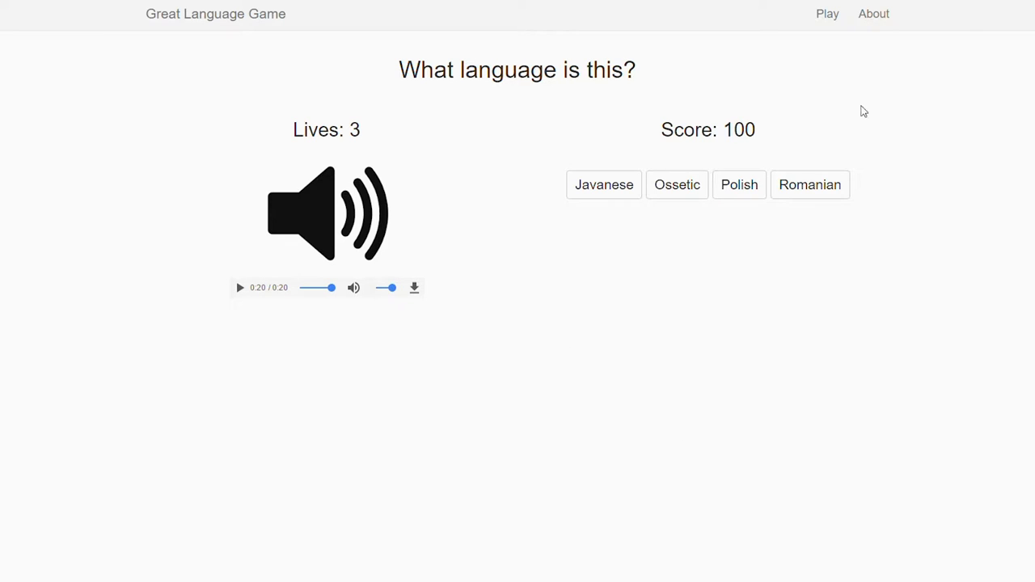
pyautogui.click(740, 184)
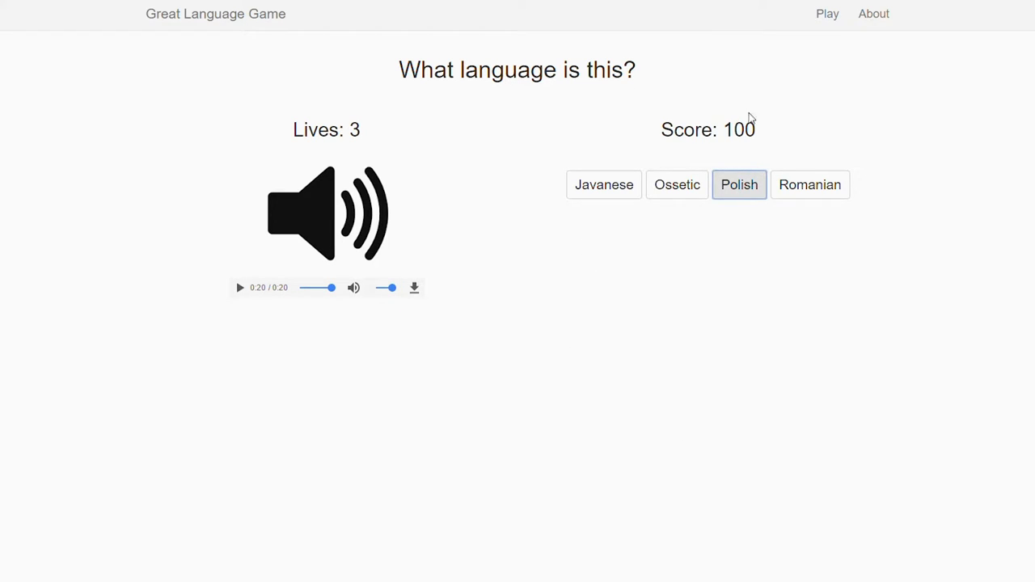
pyautogui.click(740, 184)
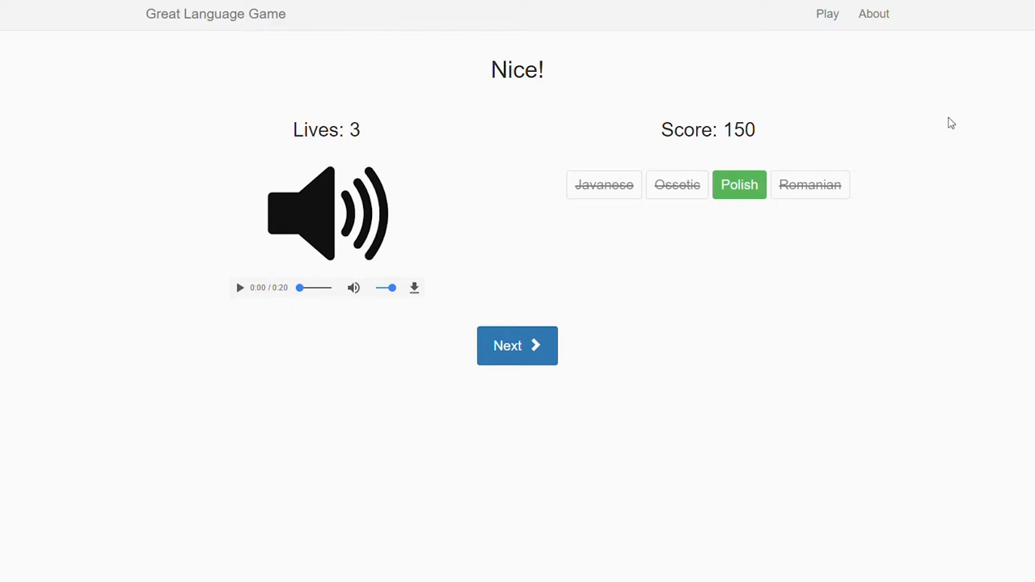
pyautogui.moveTo(965, 124)
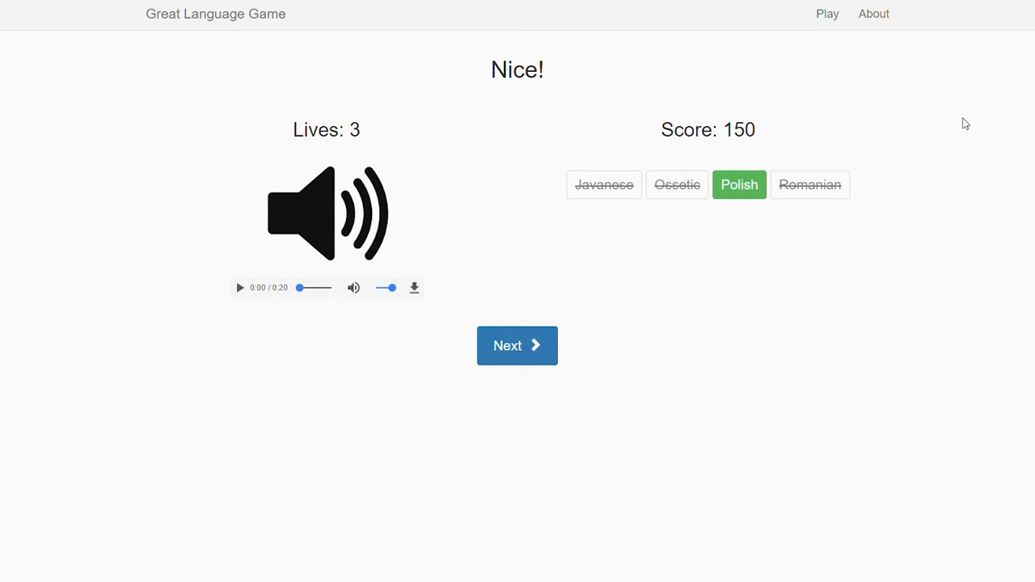
pyautogui.moveTo(630, 275)
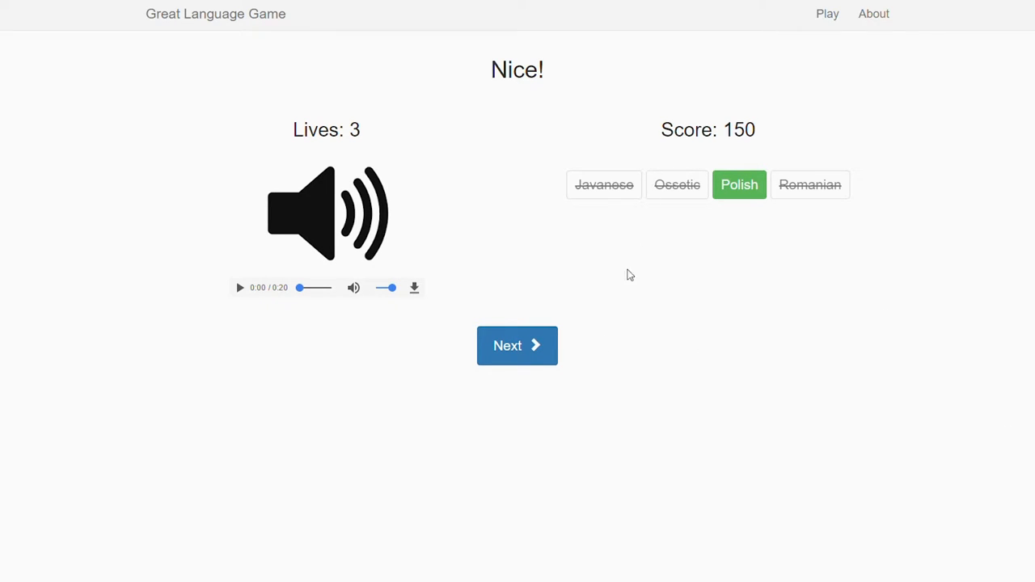
pyautogui.moveTo(635, 290)
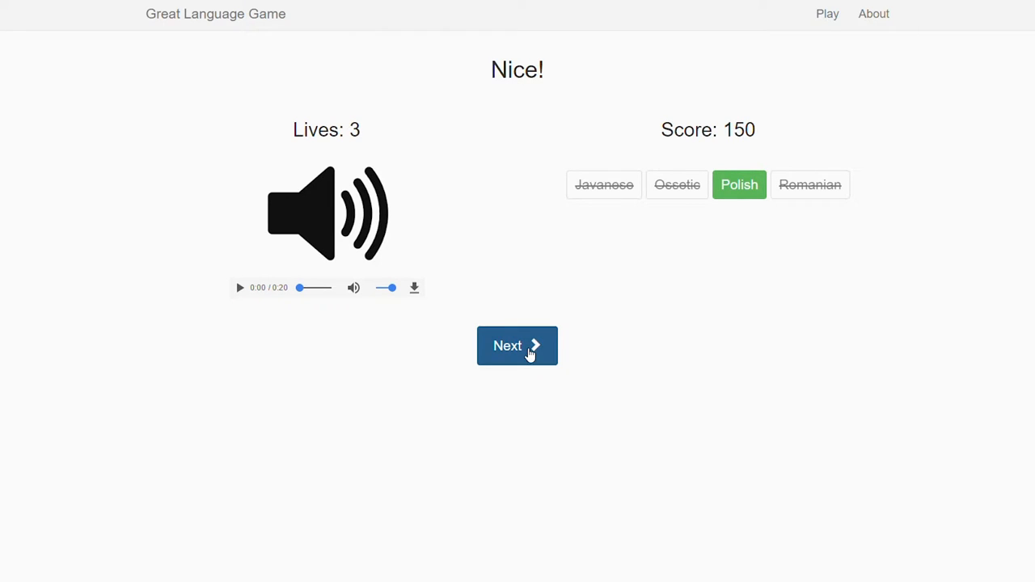
# - Play the fourth clip and guess Turkish, losing a life at 150 points
pyautogui.click(517, 345)
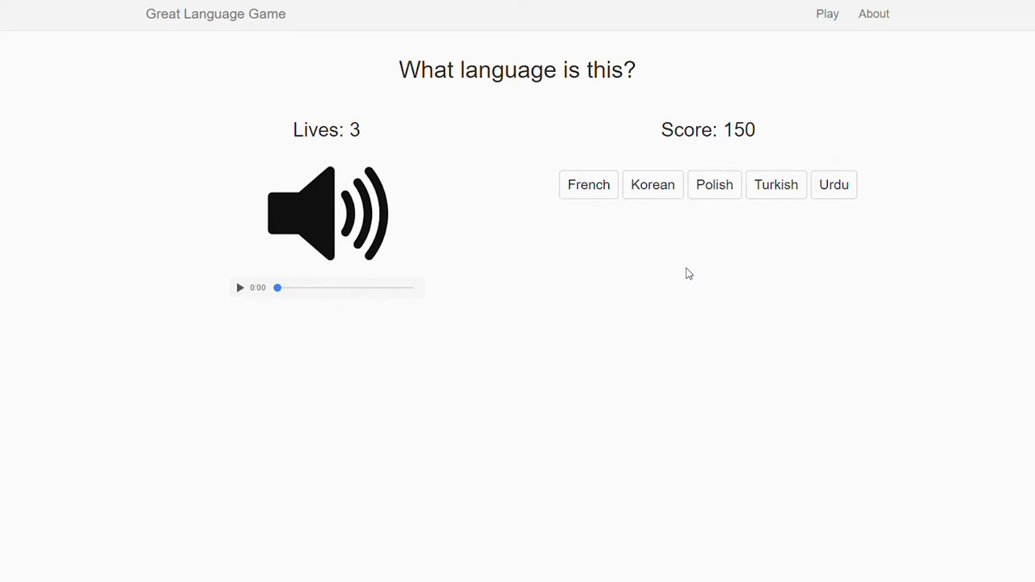
pyautogui.click(239, 287)
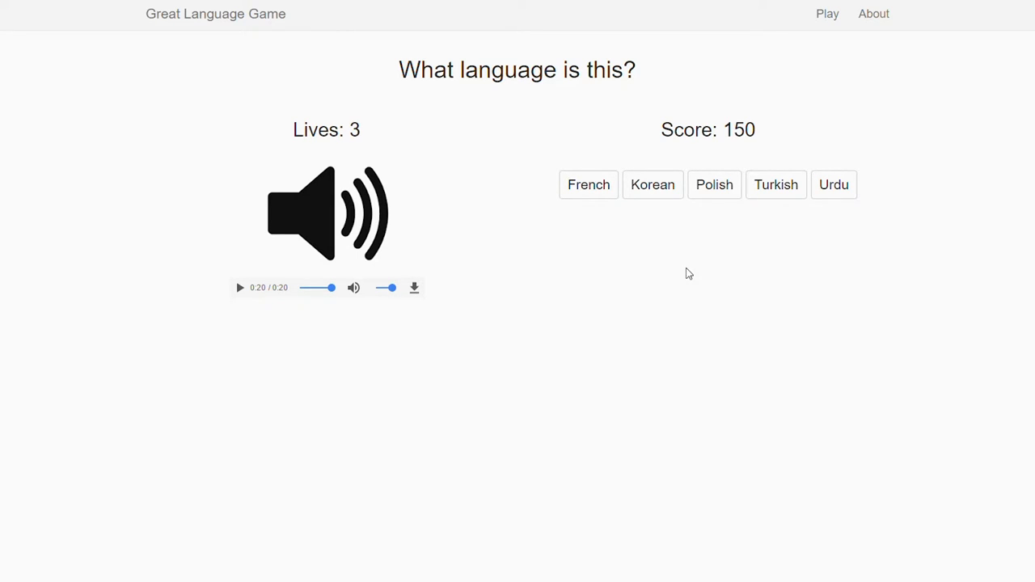
pyautogui.moveTo(622, 527)
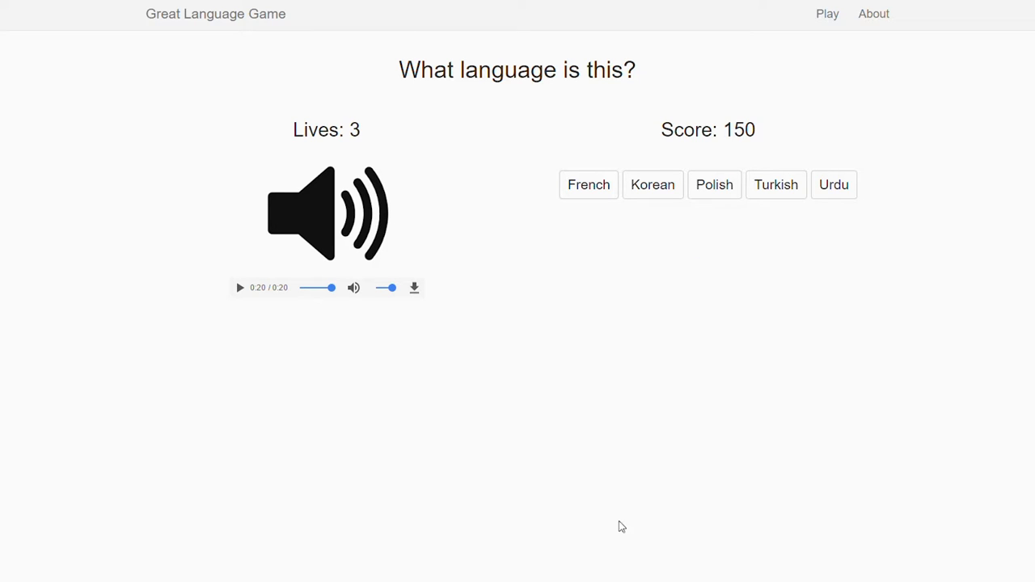
pyautogui.moveTo(315, 248)
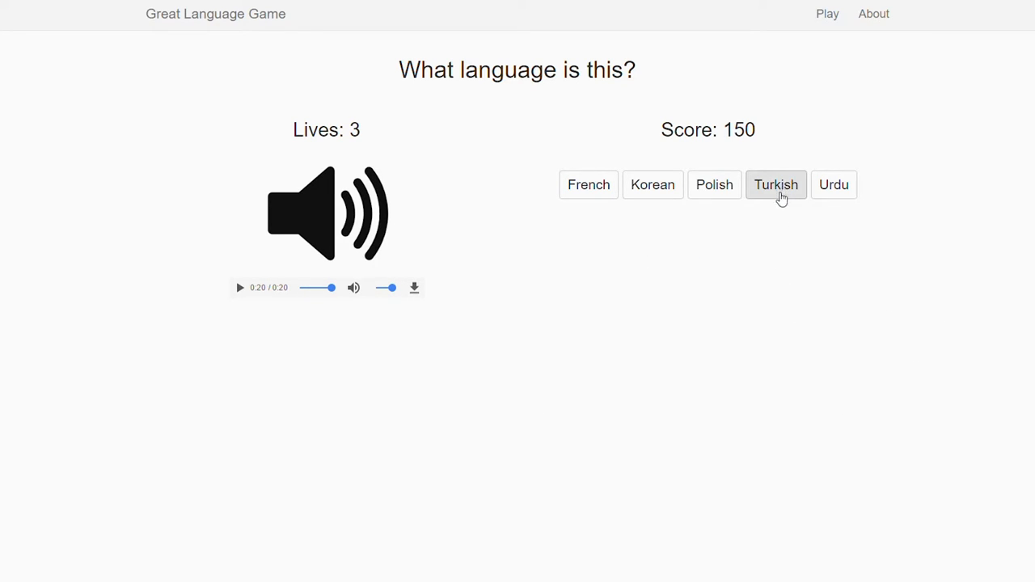
pyautogui.click(776, 185)
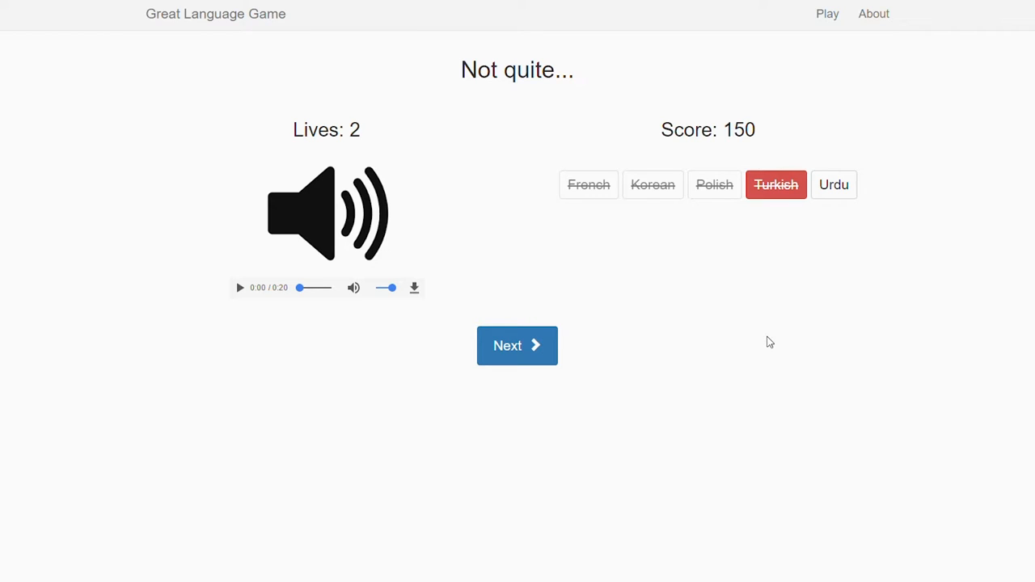
pyautogui.moveTo(793, 318)
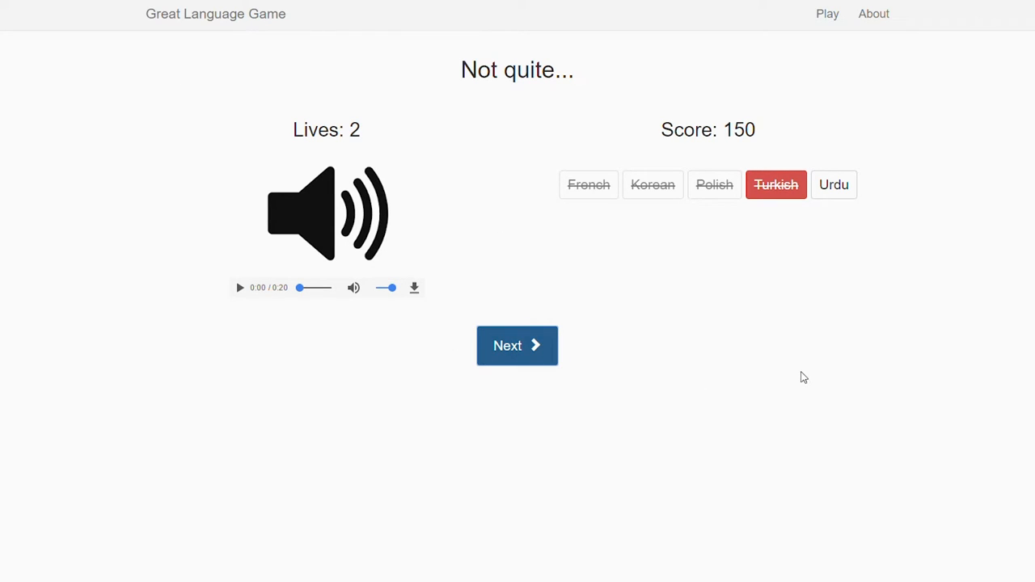
# - Play the fifth clip and guess Portuguese instead of Spanish, dropping to one life
pyautogui.click(517, 345)
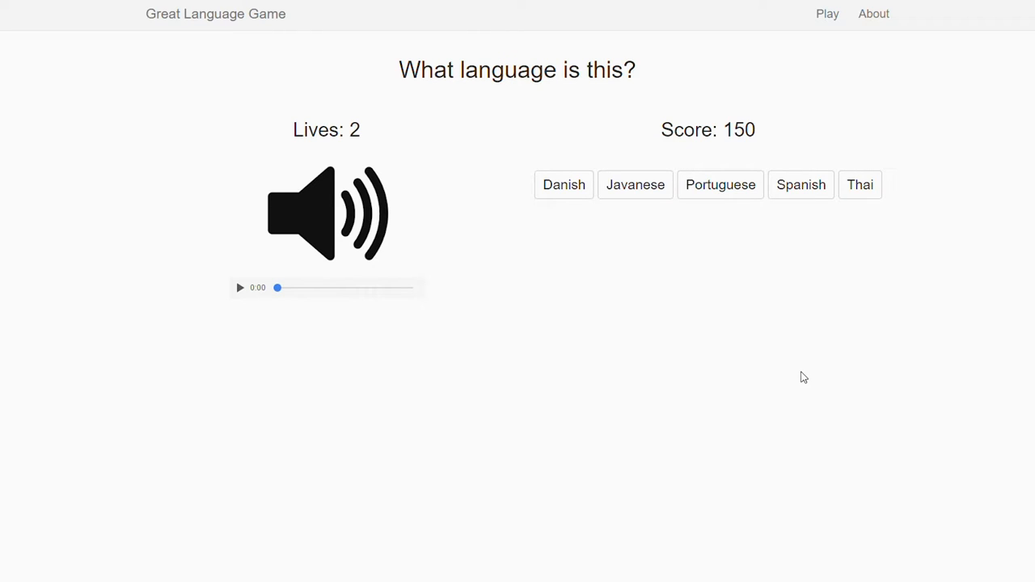
pyautogui.click(240, 287)
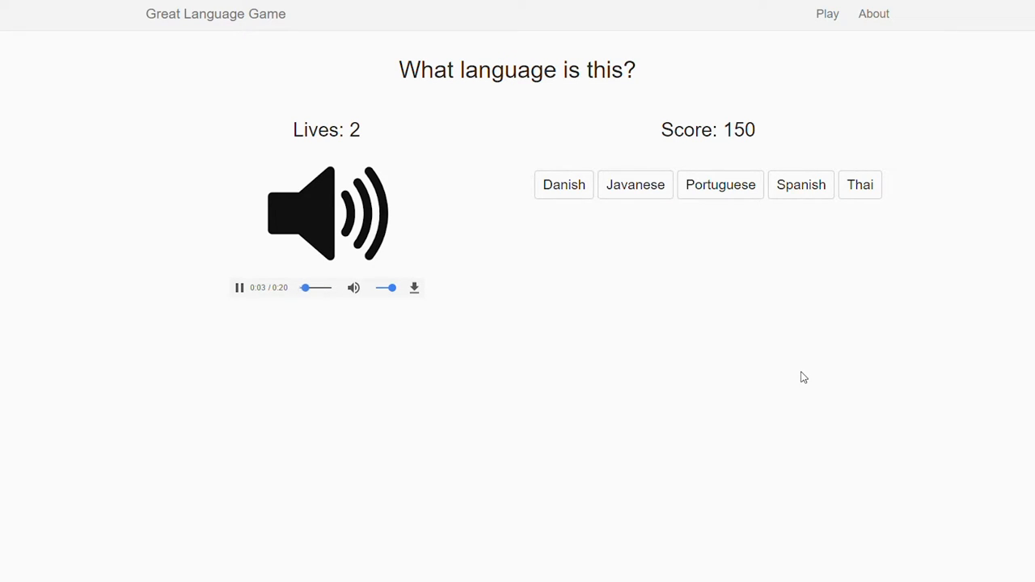
pyautogui.moveTo(793, 371)
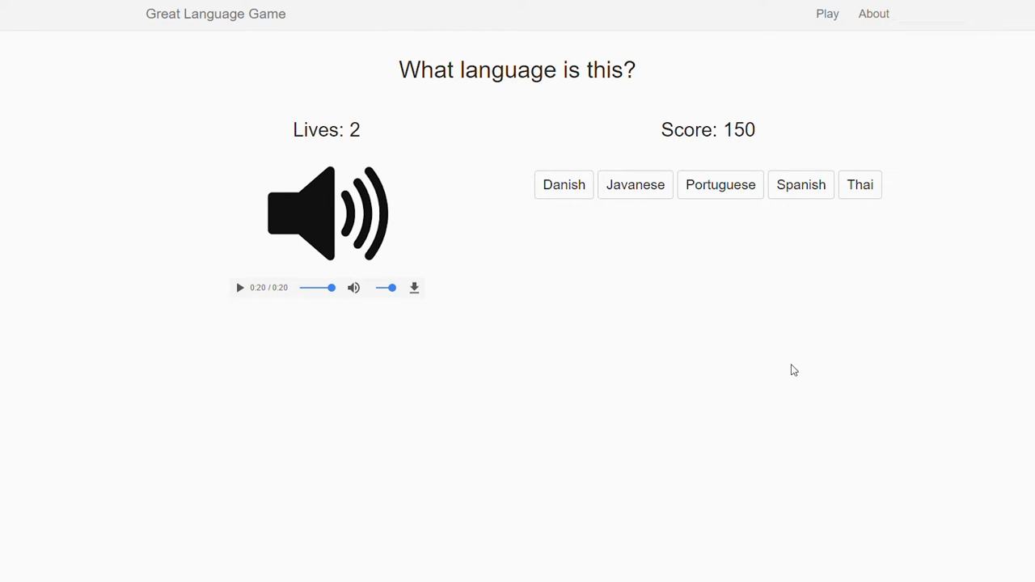
pyautogui.moveTo(790, 323)
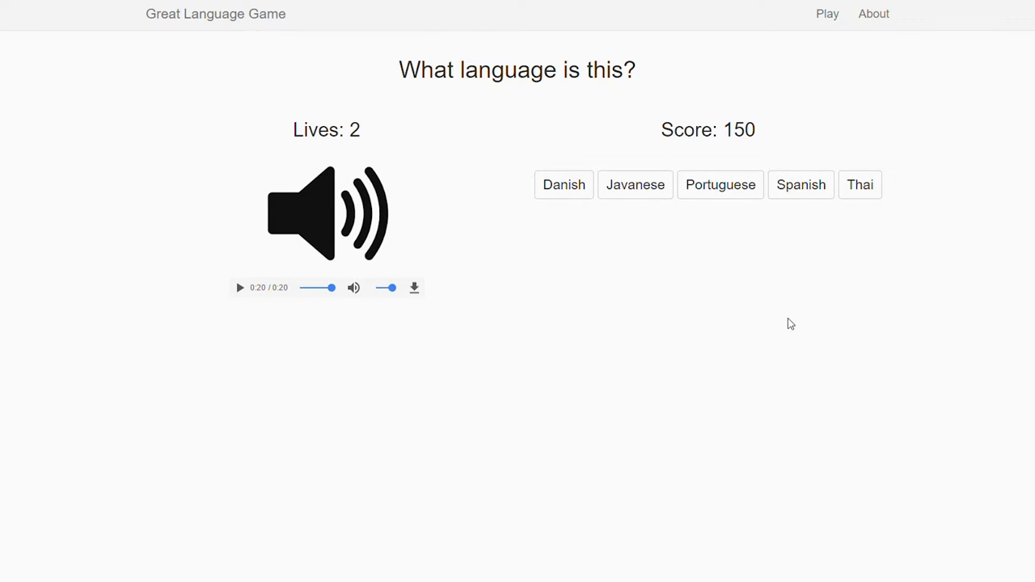
pyautogui.moveTo(676, 207)
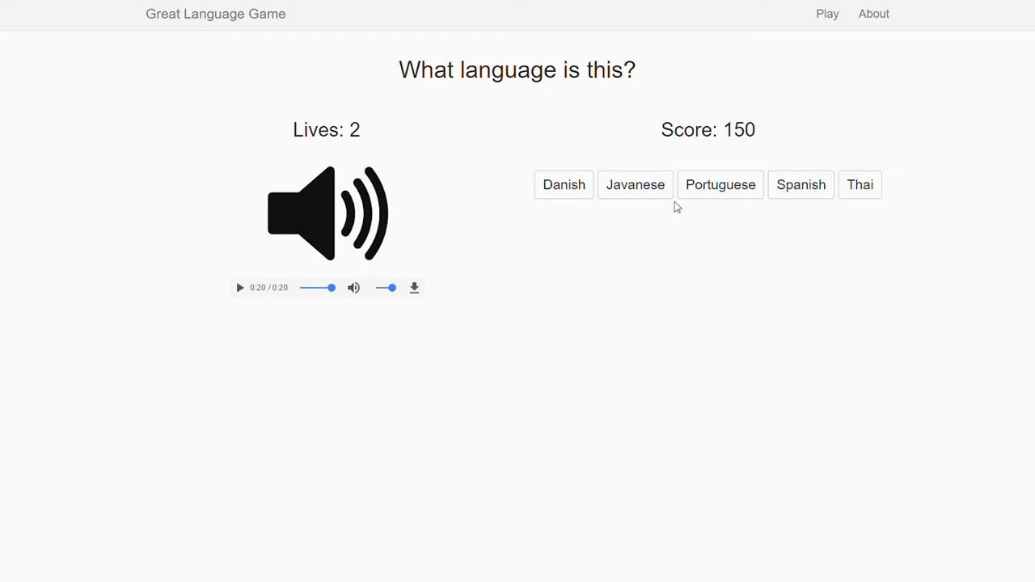
pyautogui.click(720, 184)
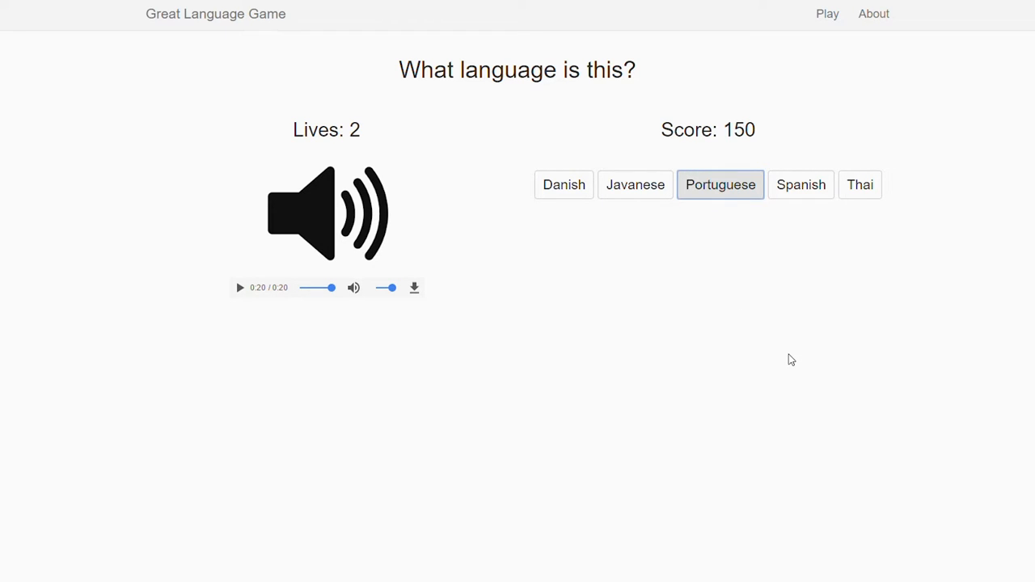
pyautogui.click(720, 184)
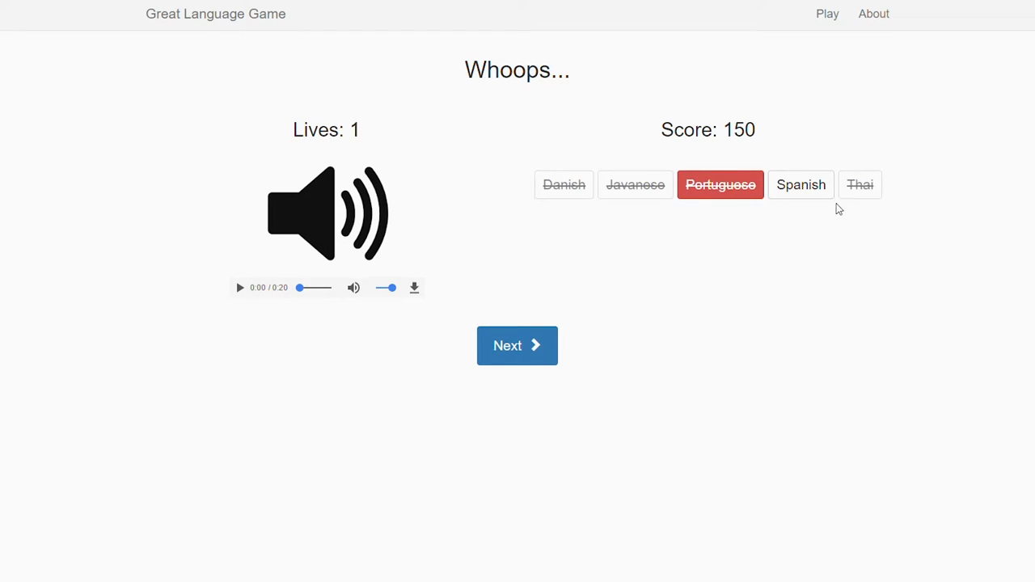
pyautogui.moveTo(843, 232)
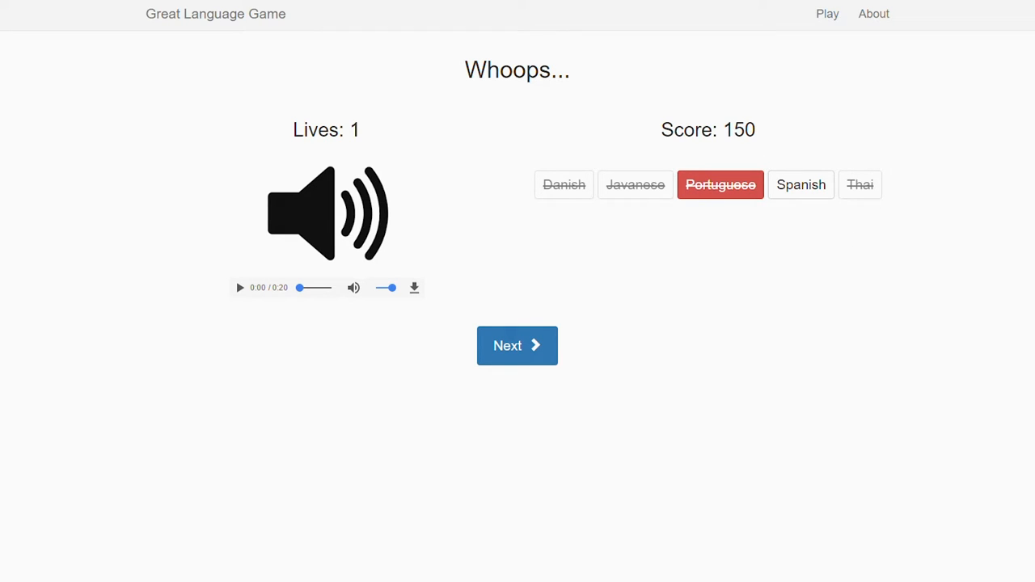
pyautogui.moveTo(687, 243)
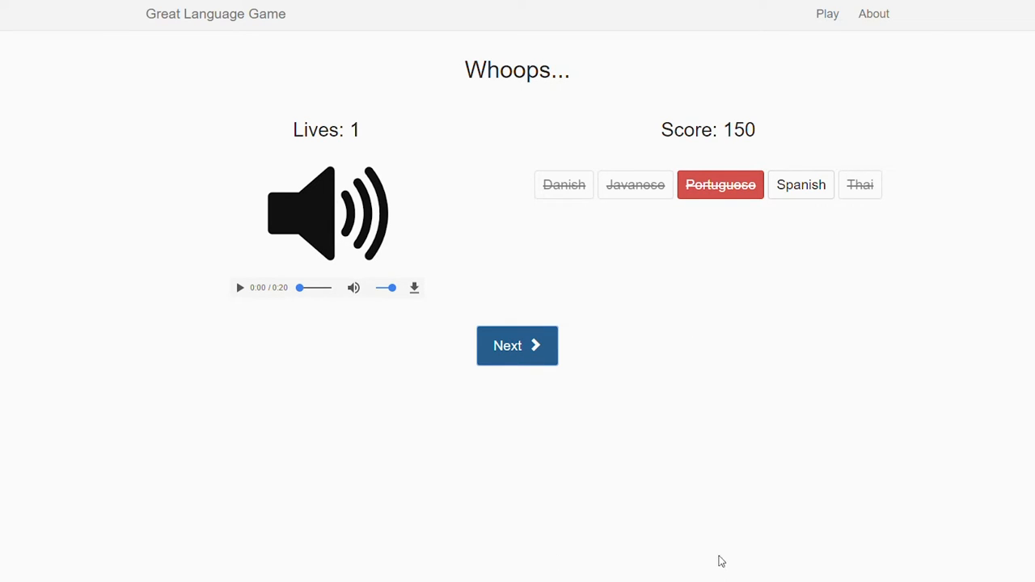
# - Answer Japanese correctly for 200 points, then guess French on the next clip, ending the game
pyautogui.click(517, 346)
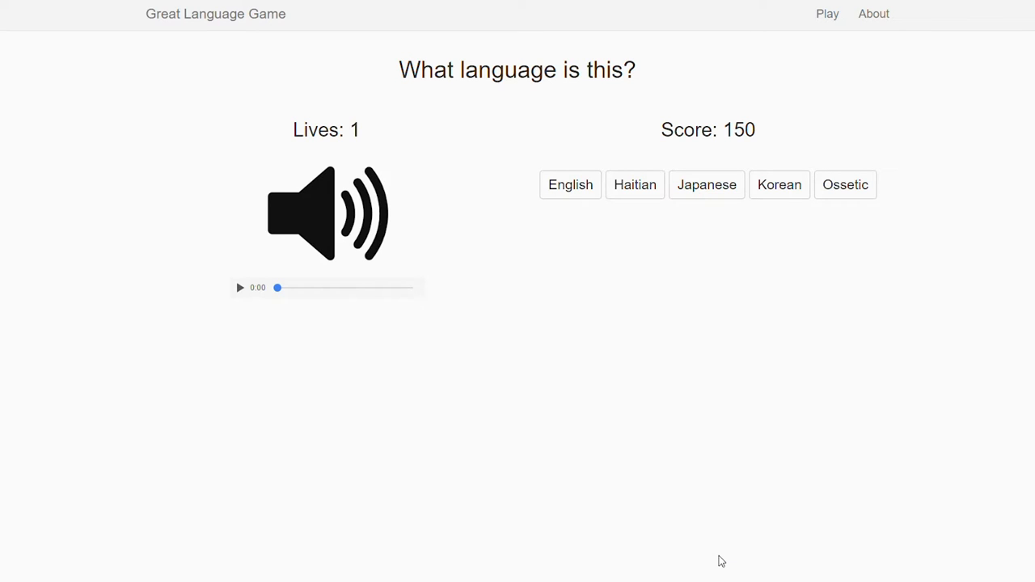
pyautogui.click(239, 287)
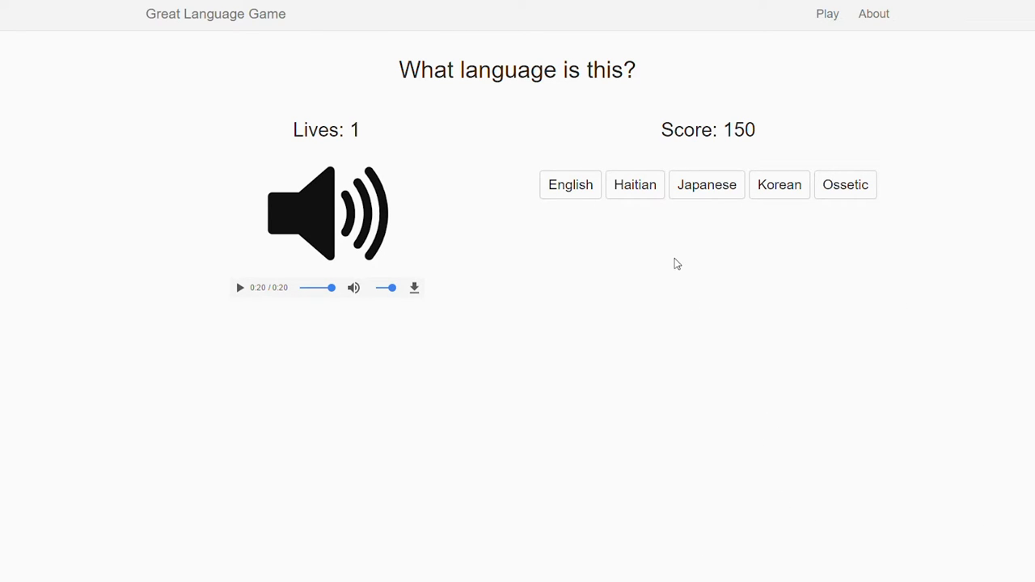
pyautogui.moveTo(722, 289)
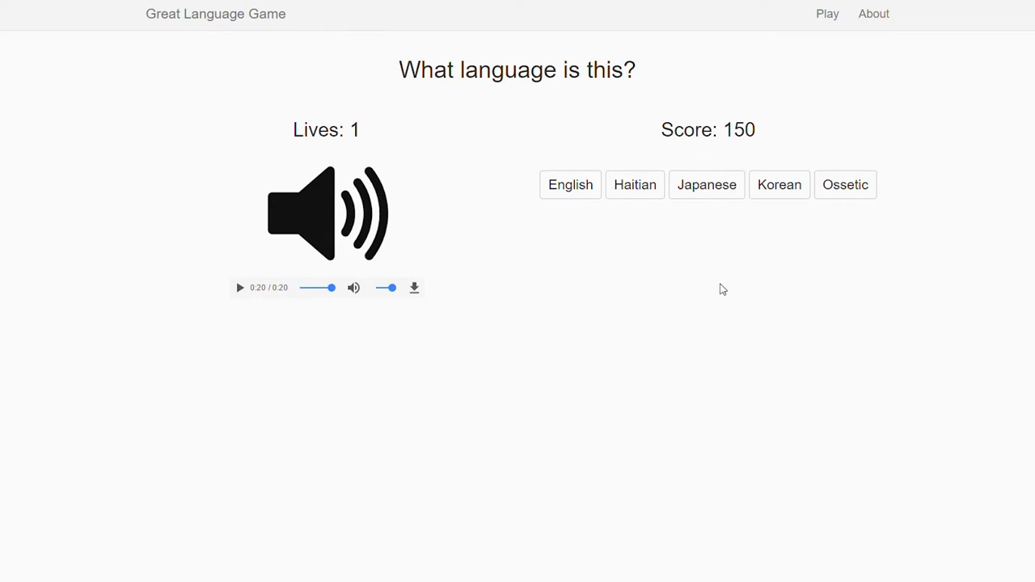
pyautogui.moveTo(728, 381)
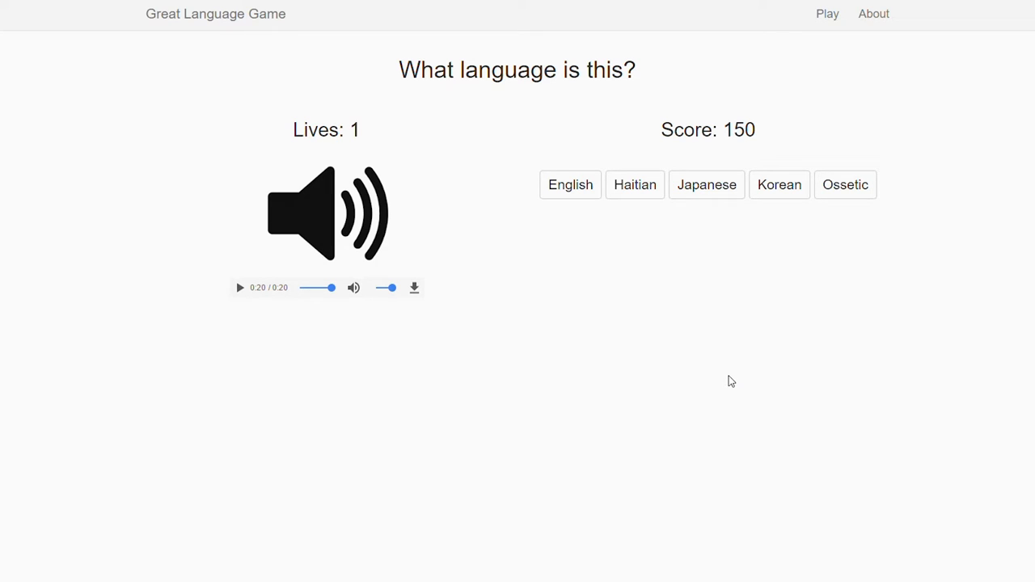
pyautogui.click(706, 184)
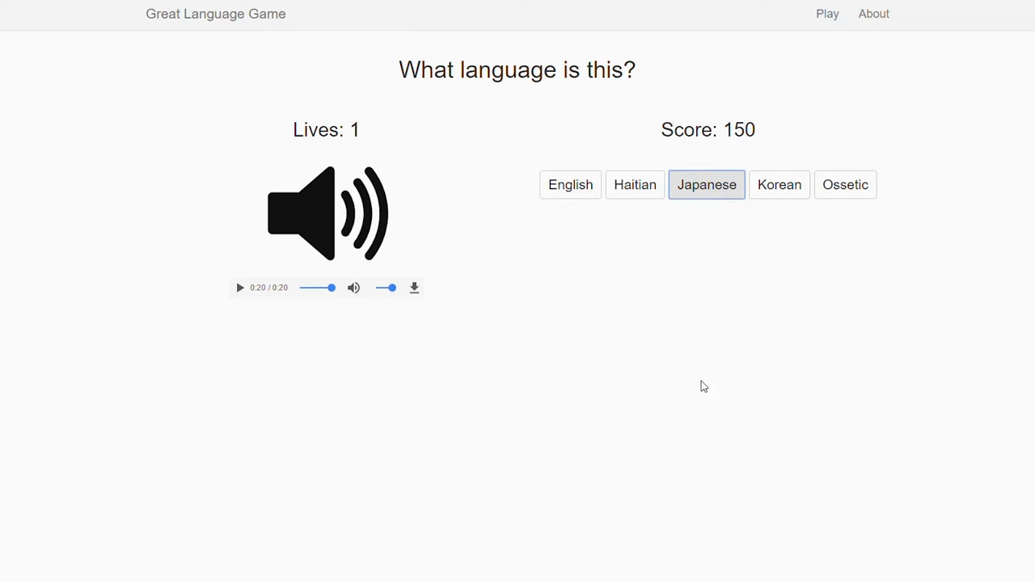
pyautogui.click(707, 184)
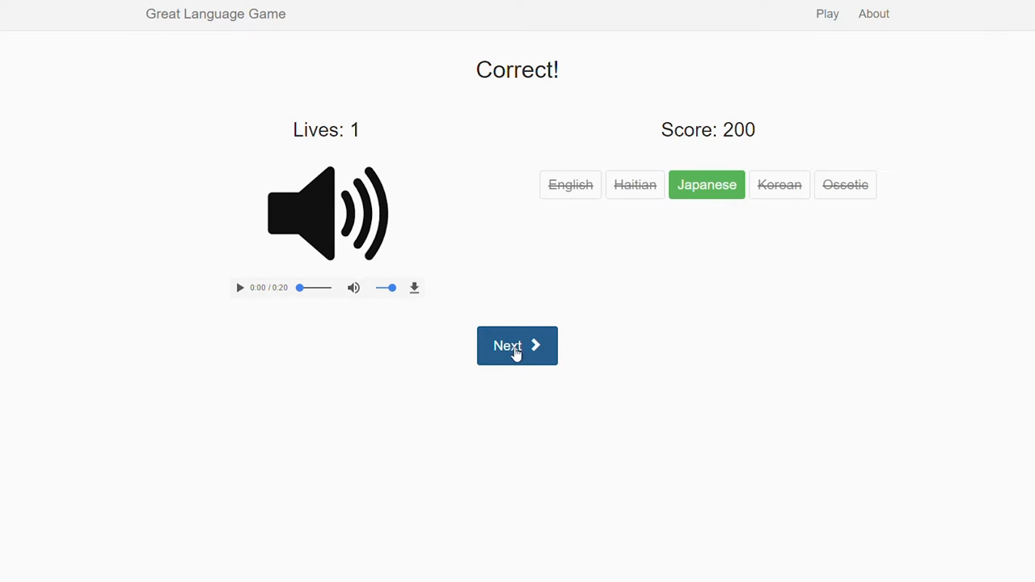
pyautogui.click(516, 346)
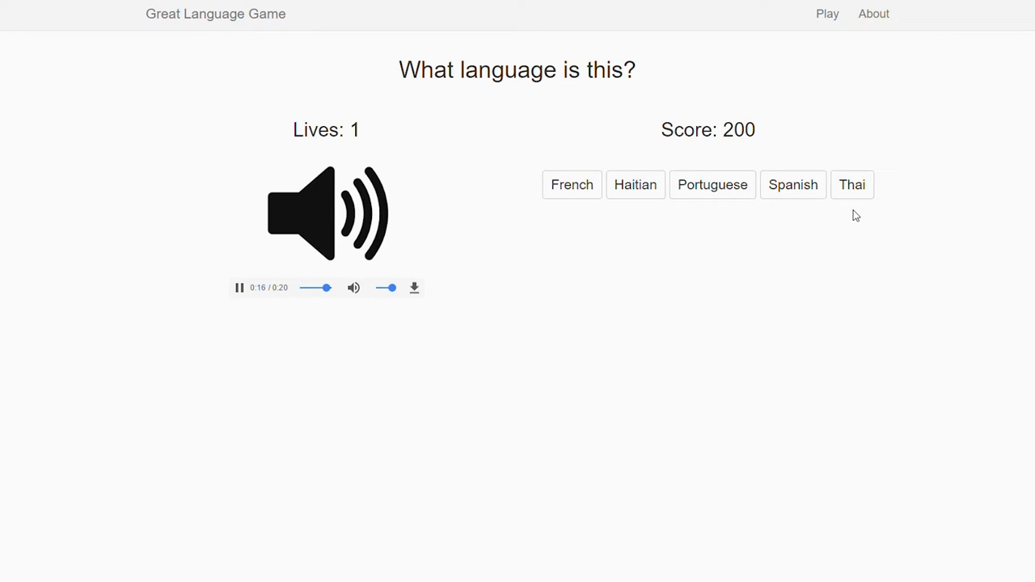
pyautogui.moveTo(524, 197)
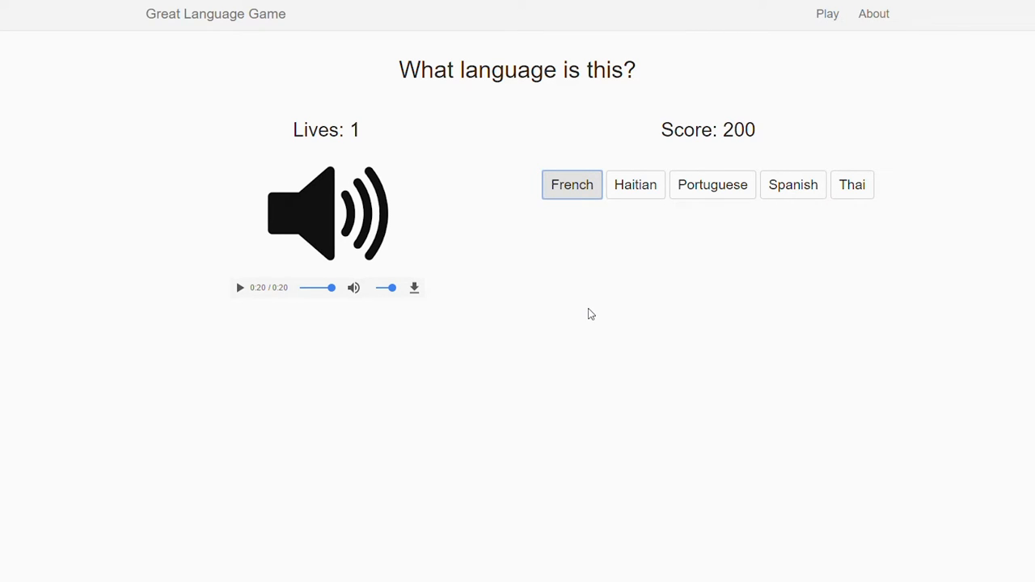
pyautogui.click(572, 184)
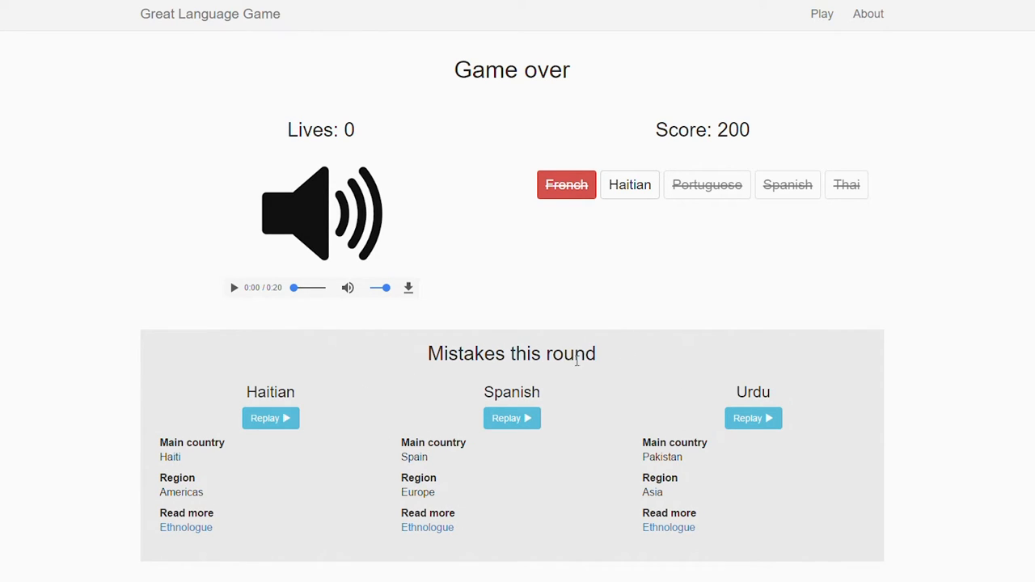
pyautogui.moveTo(362, 389)
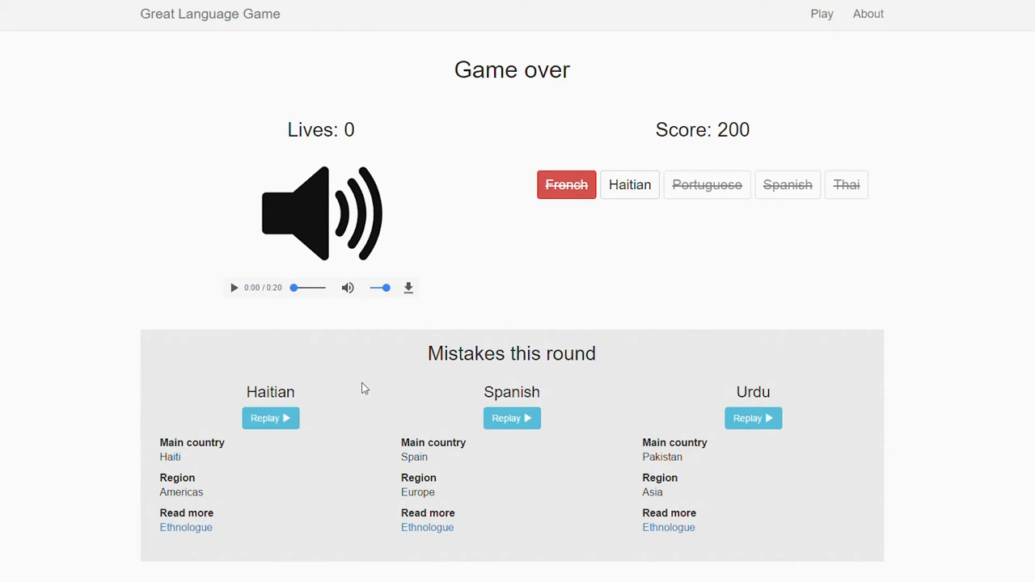
pyautogui.moveTo(375, 409)
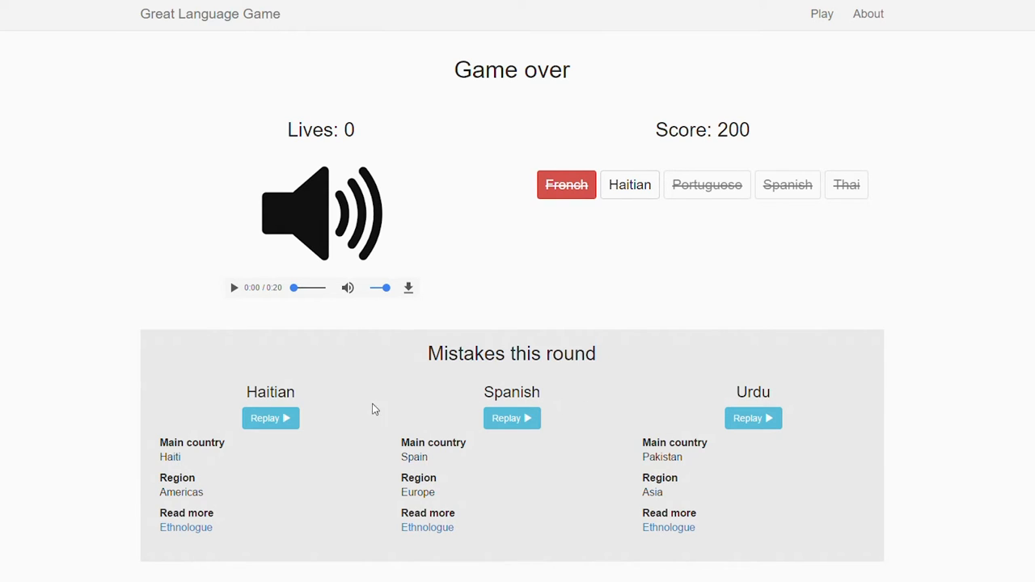
pyautogui.moveTo(319, 426)
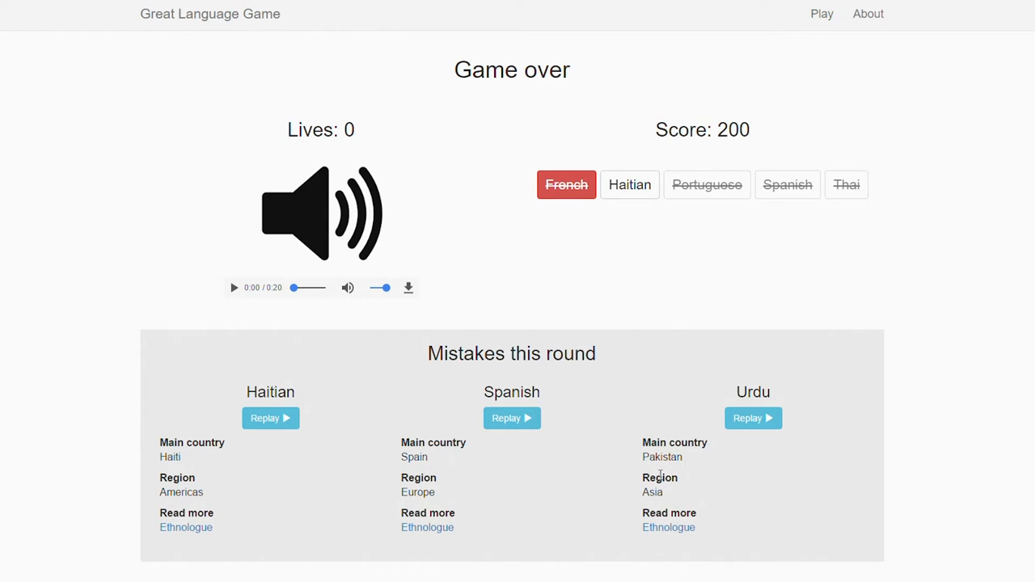
pyautogui.moveTo(599, 554)
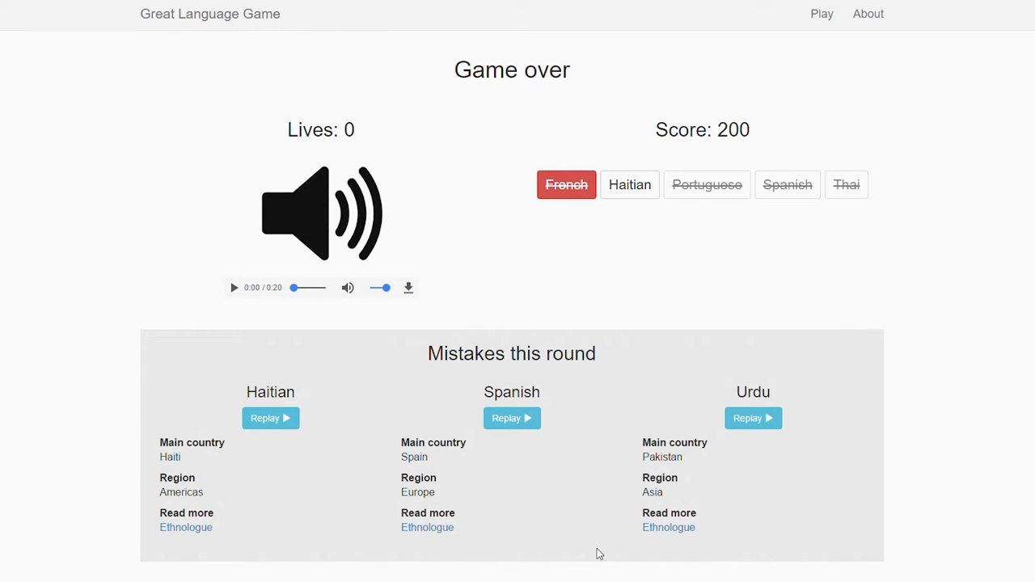
pyautogui.scroll(-3)
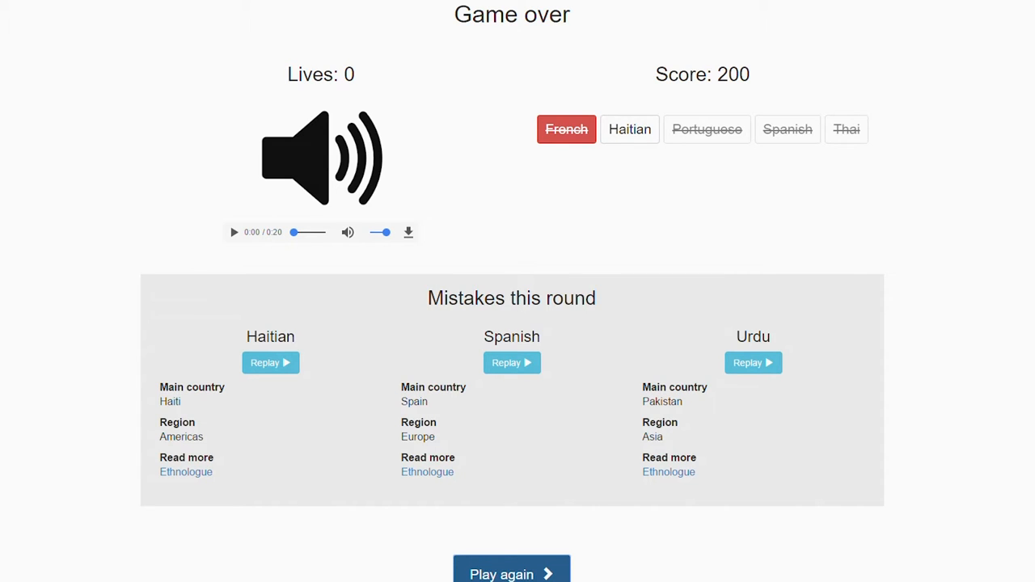
# - Start a new game, replay the clip, and answer Norwegian for 50 points
pyautogui.click(512, 574)
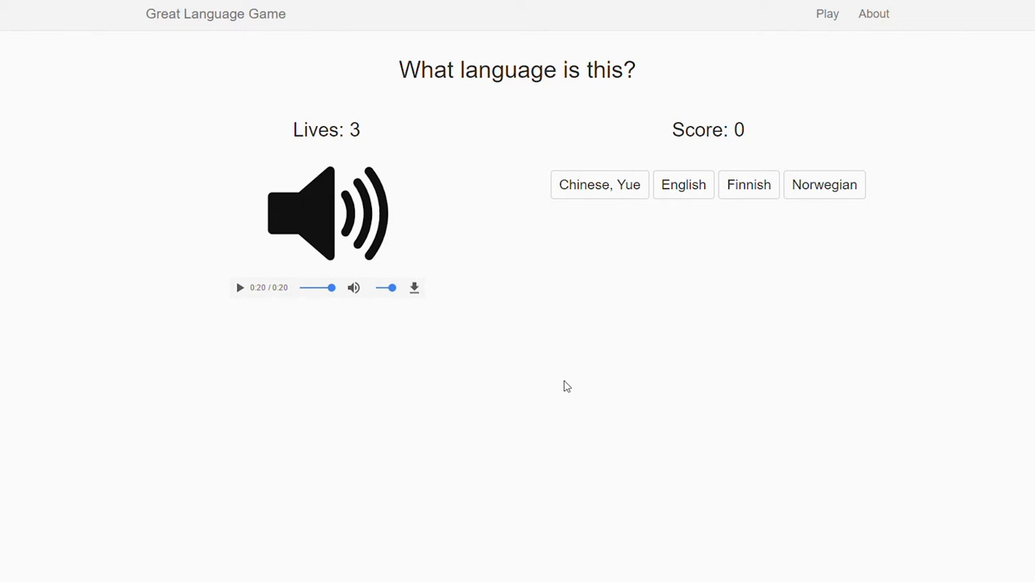
pyautogui.moveTo(674, 224)
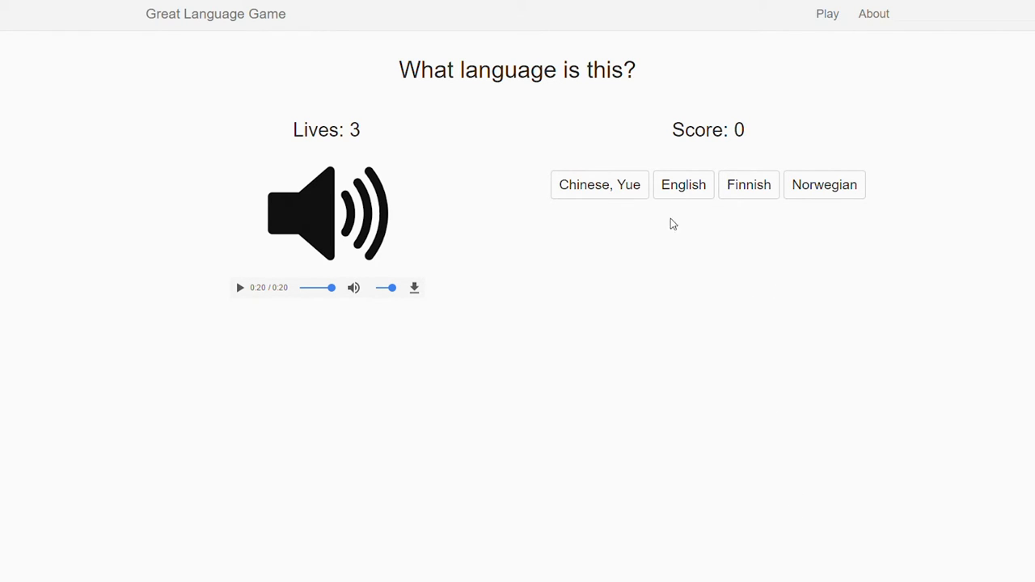
pyautogui.moveTo(678, 235)
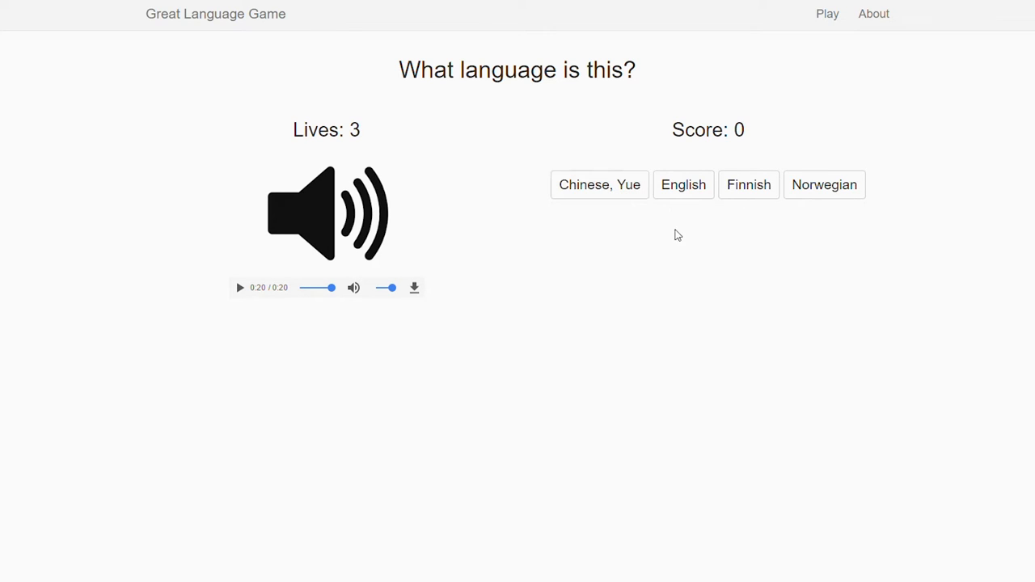
pyautogui.moveTo(556, 229)
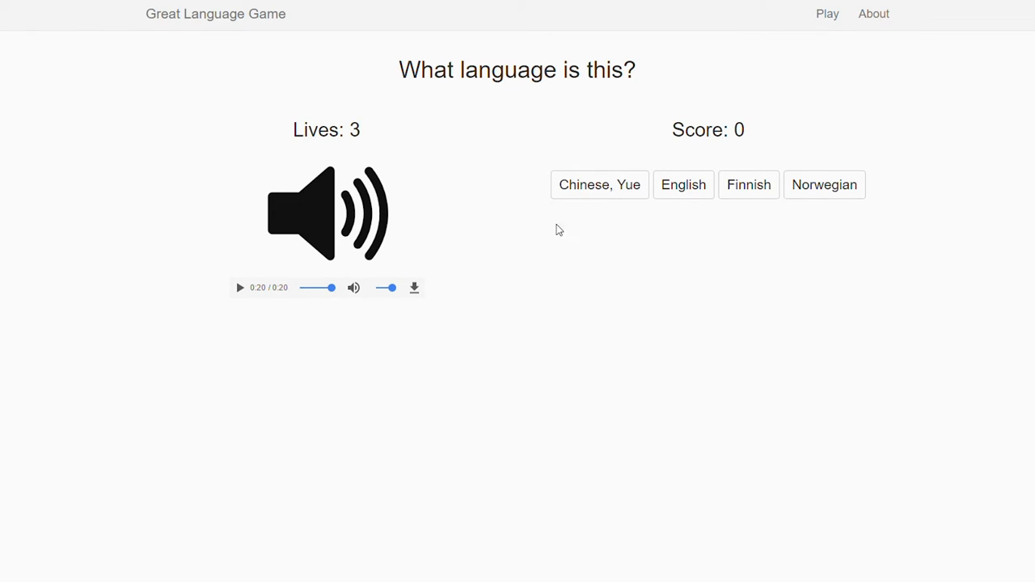
pyautogui.moveTo(659, 287)
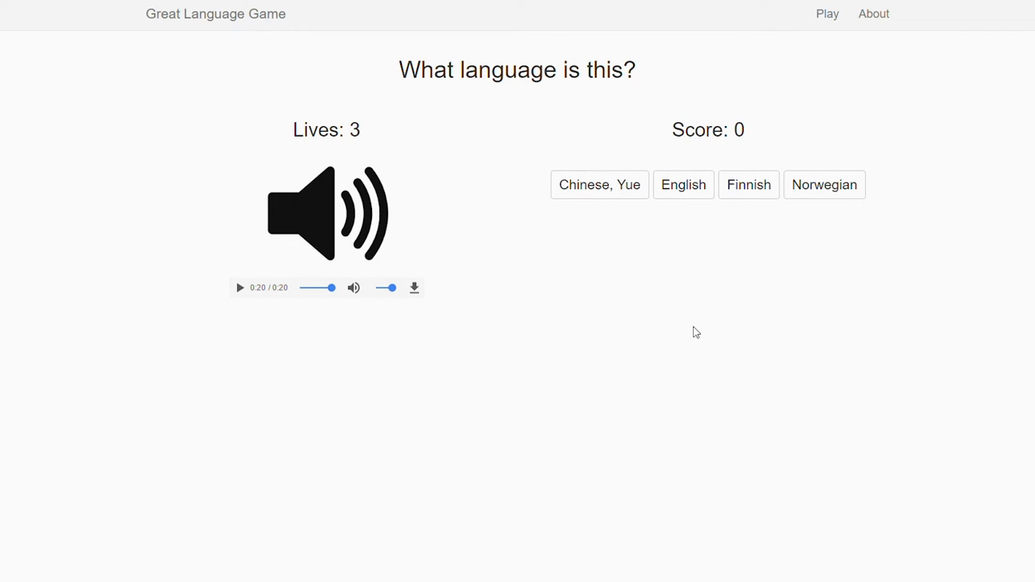
pyautogui.moveTo(752, 234)
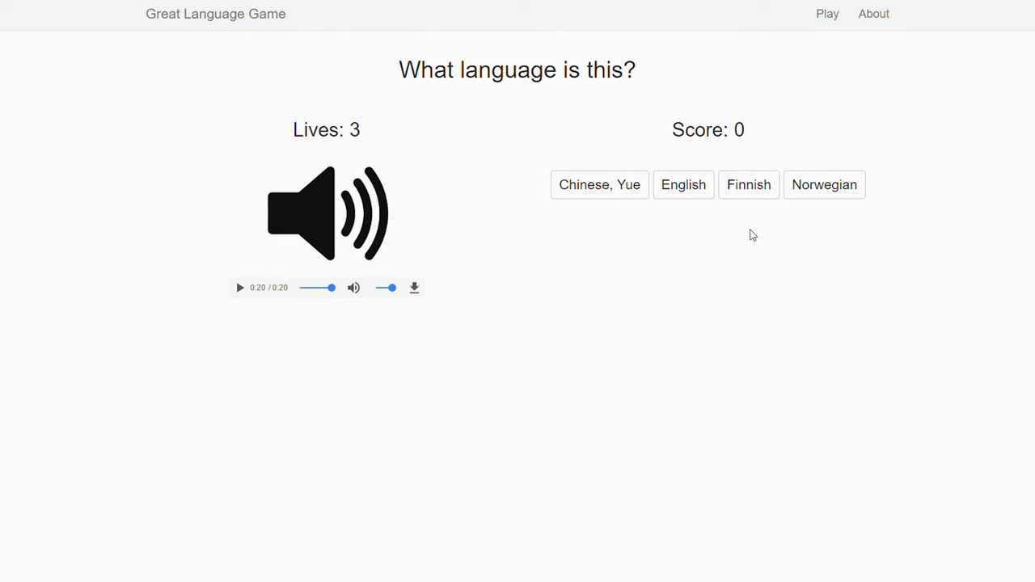
pyautogui.moveTo(766, 211)
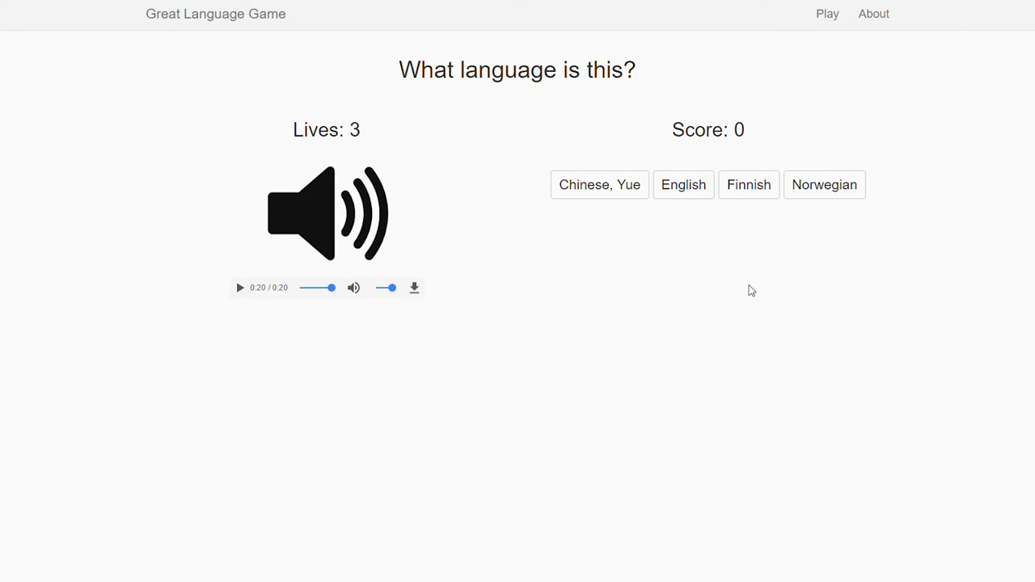
pyautogui.moveTo(761, 215)
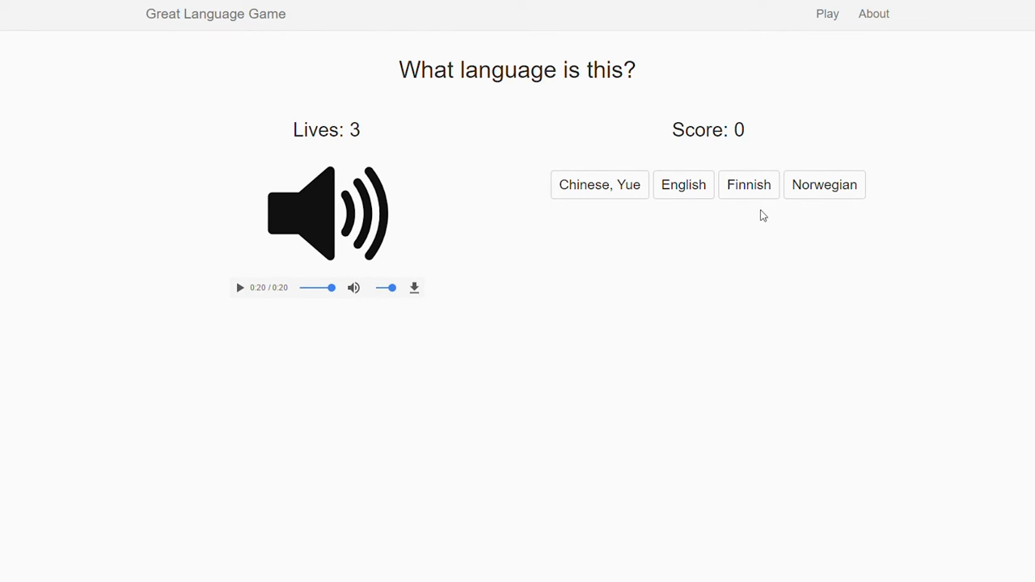
pyautogui.click(240, 287)
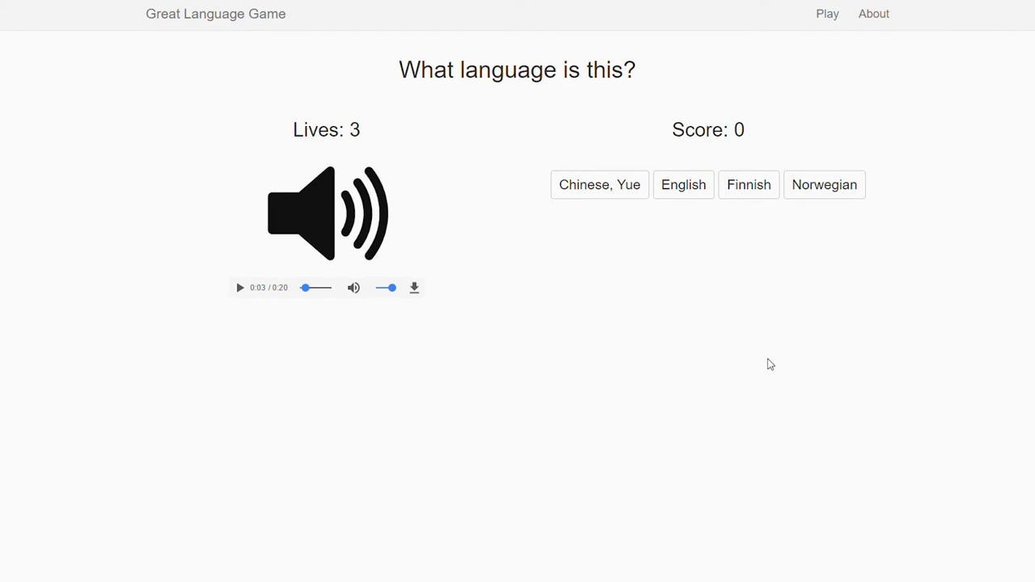
pyautogui.moveTo(723, 441)
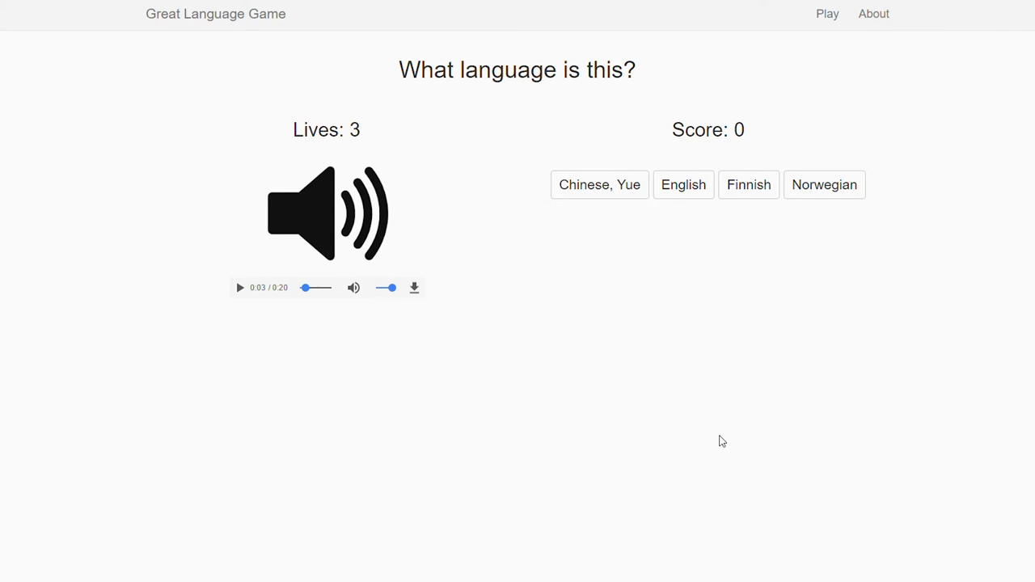
pyautogui.moveTo(827, 257)
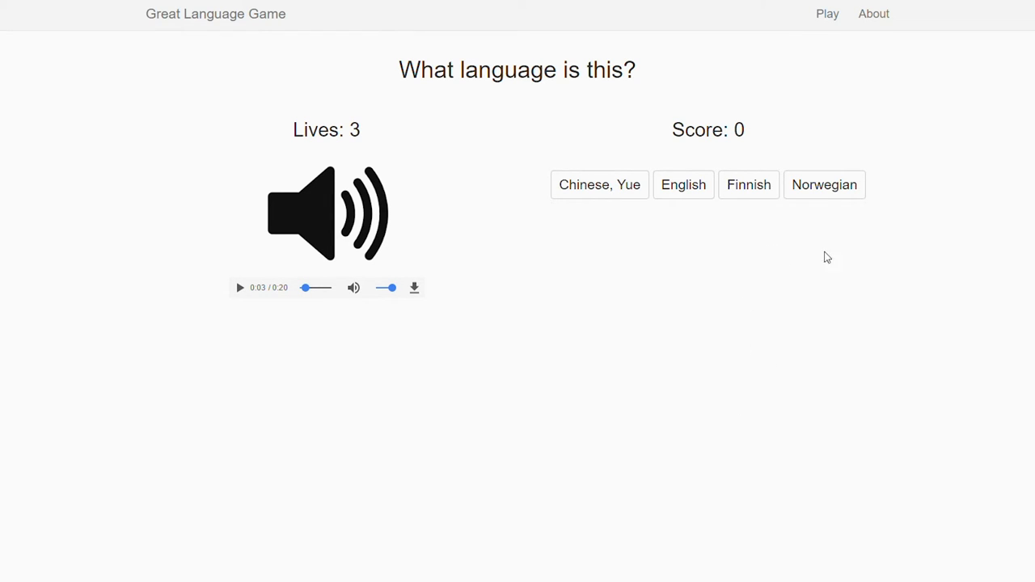
pyautogui.click(825, 184)
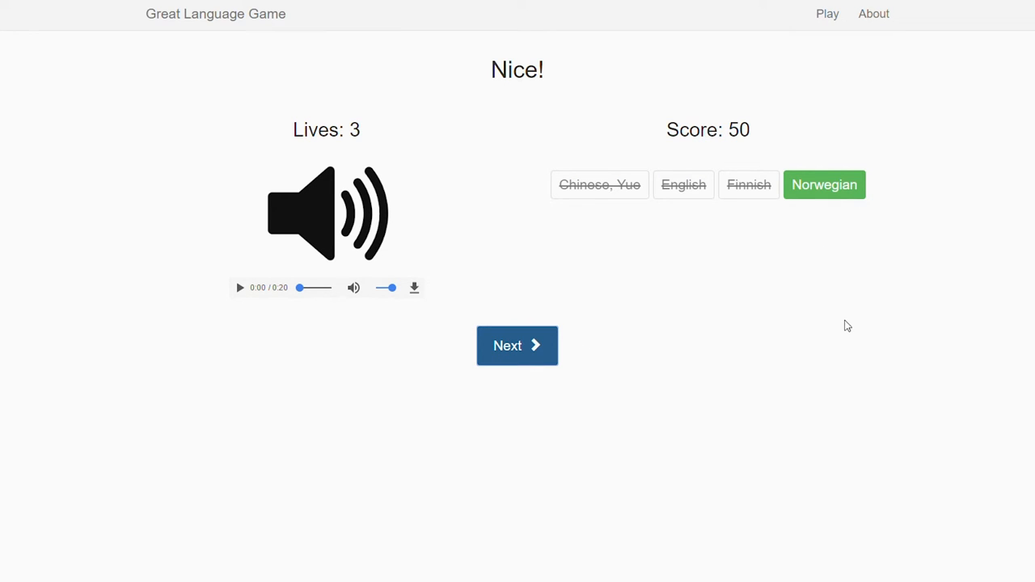
# - Play the second clip and guess Telugu instead of Polish, dropping to two lives
pyautogui.click(517, 345)
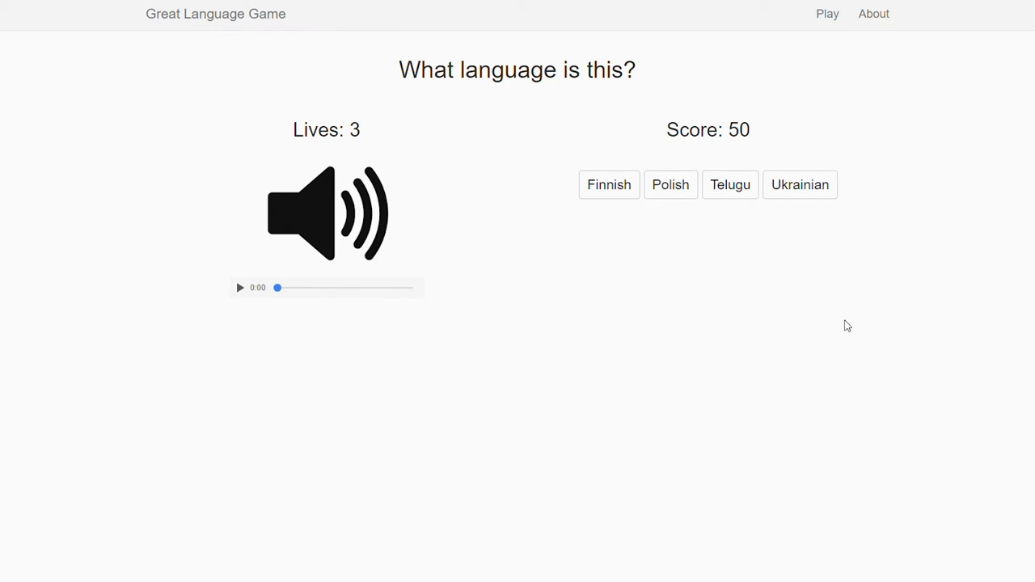
pyautogui.click(241, 287)
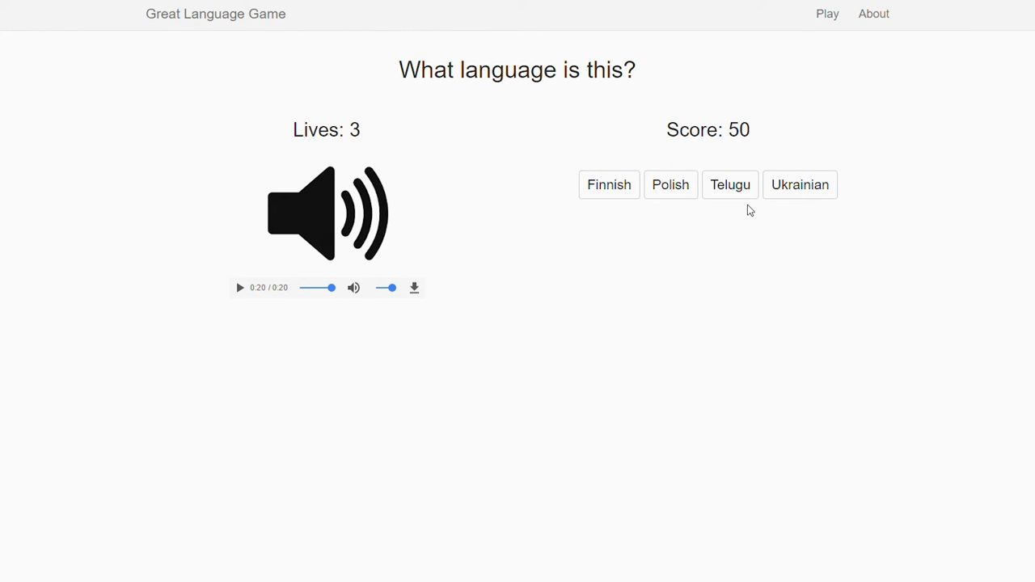
pyautogui.click(730, 184)
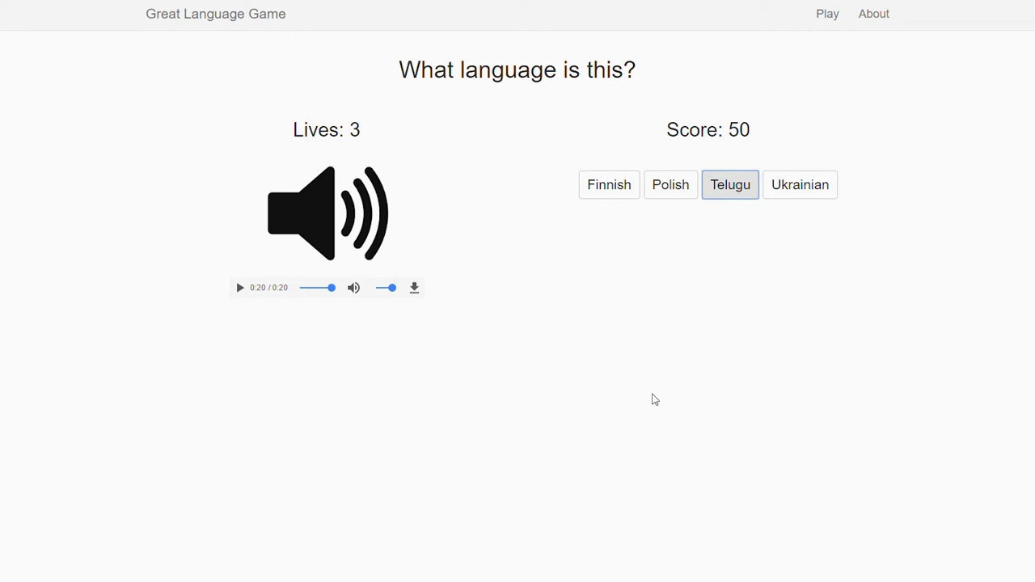
pyautogui.click(730, 185)
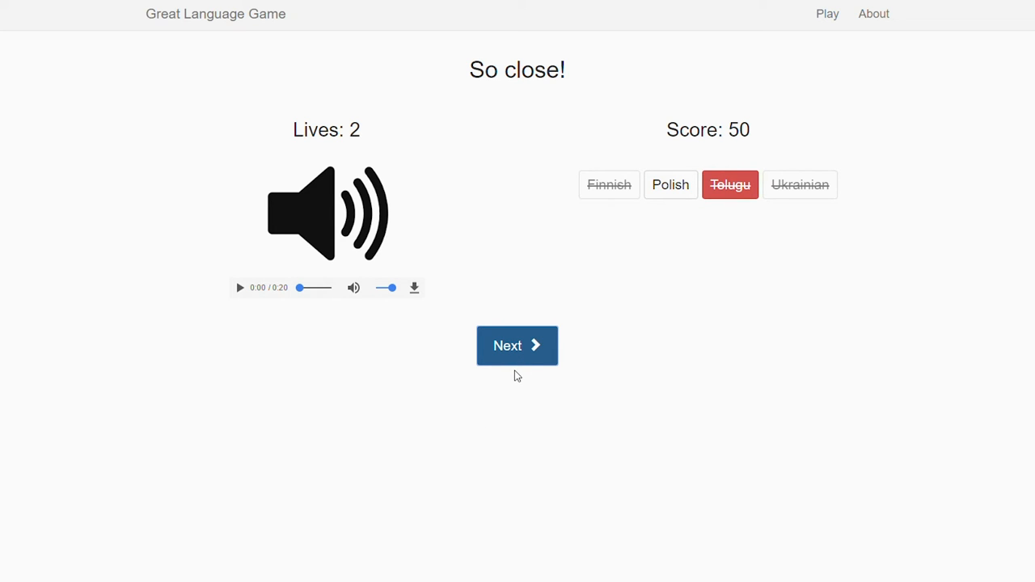
# - Move to the third clip and guess German, Standard instead of Portuguese, leaving one life
pyautogui.click(517, 345)
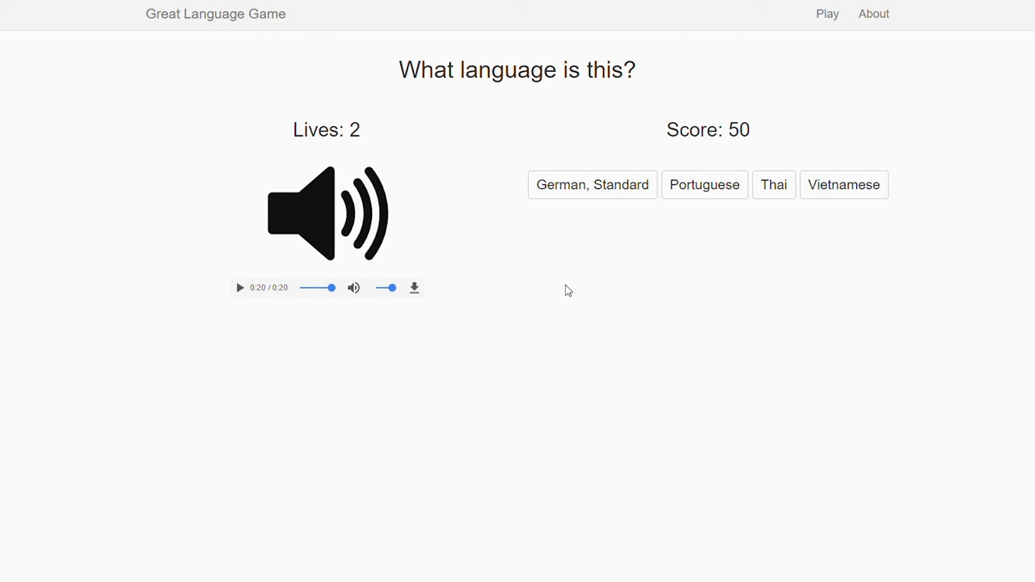
pyautogui.moveTo(567, 296)
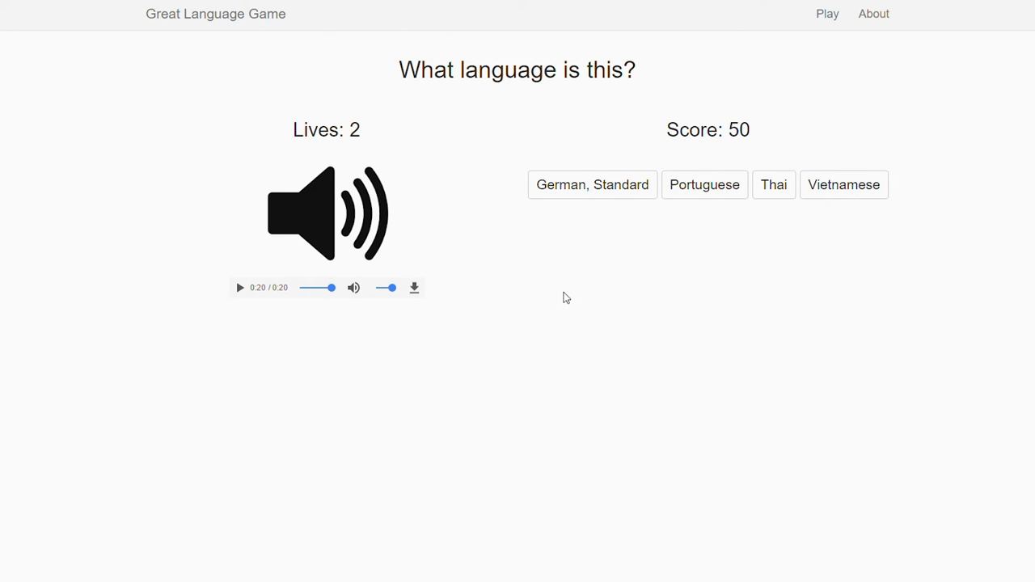
pyautogui.moveTo(570, 332)
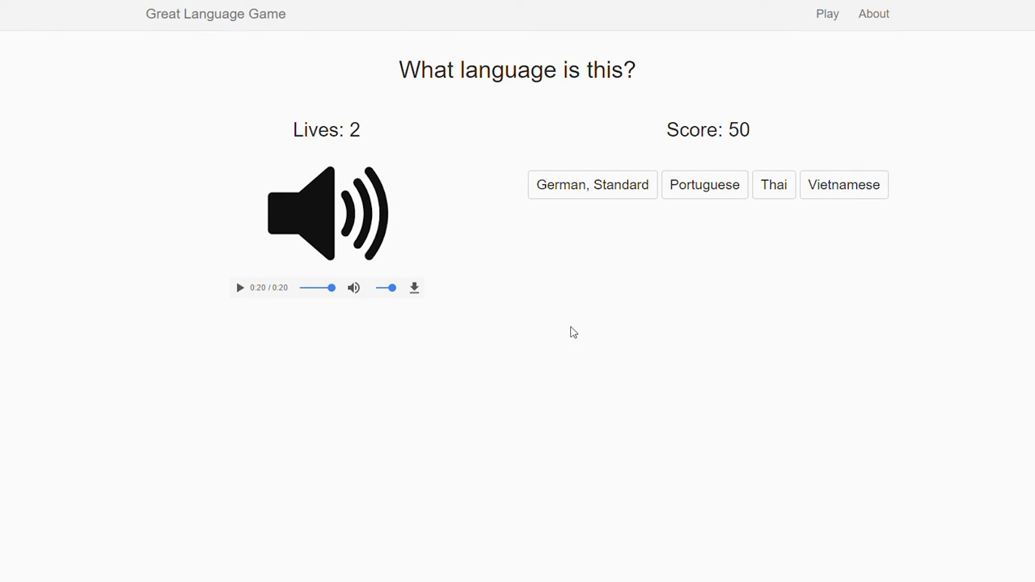
pyautogui.moveTo(547, 307)
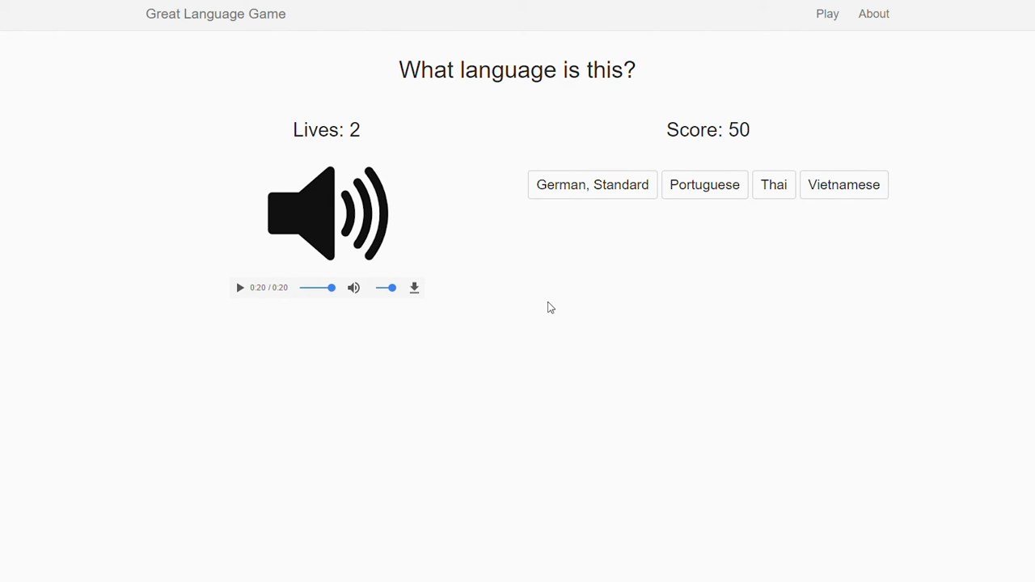
pyautogui.click(593, 185)
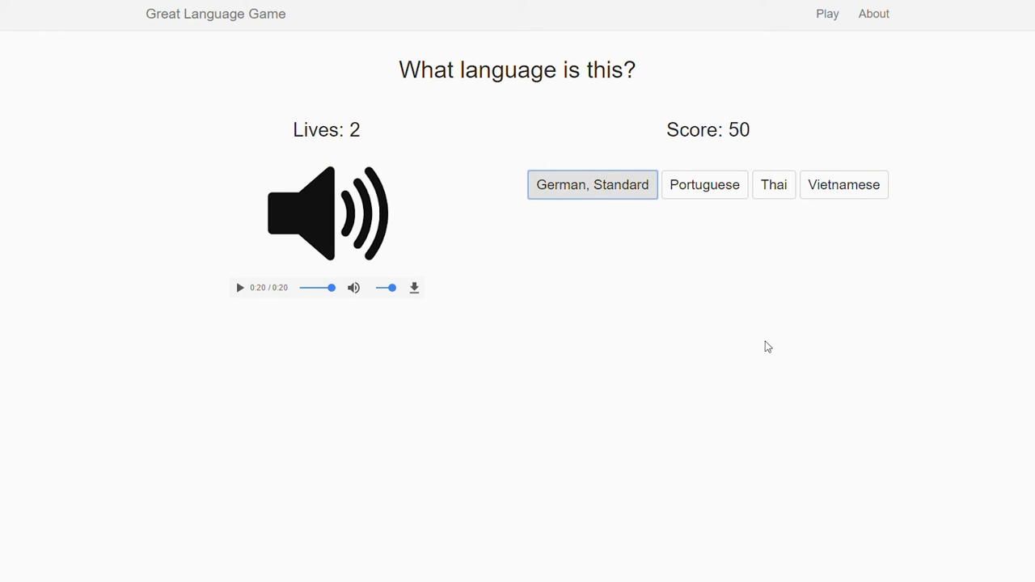
pyautogui.click(592, 185)
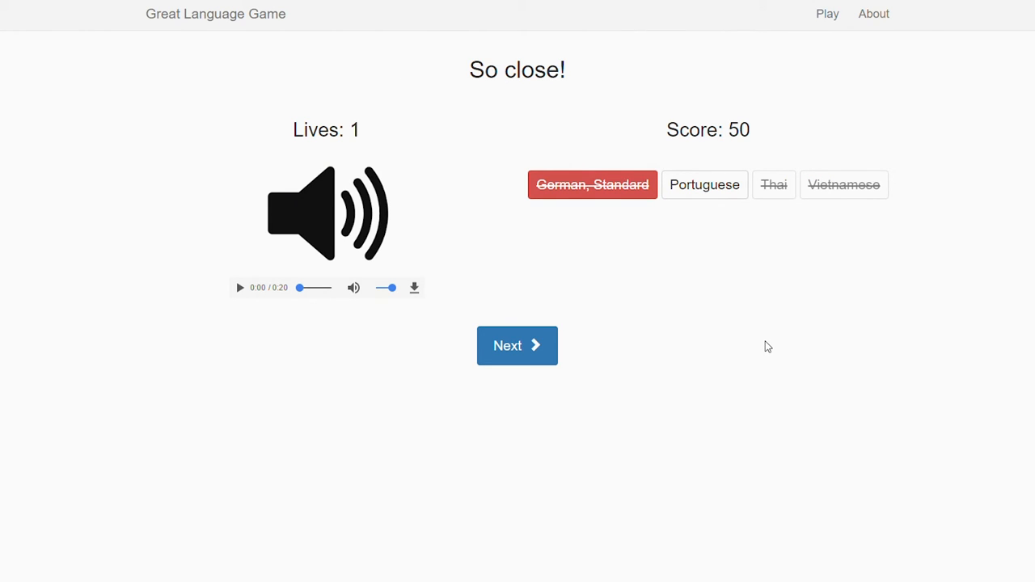
pyautogui.moveTo(427, 457)
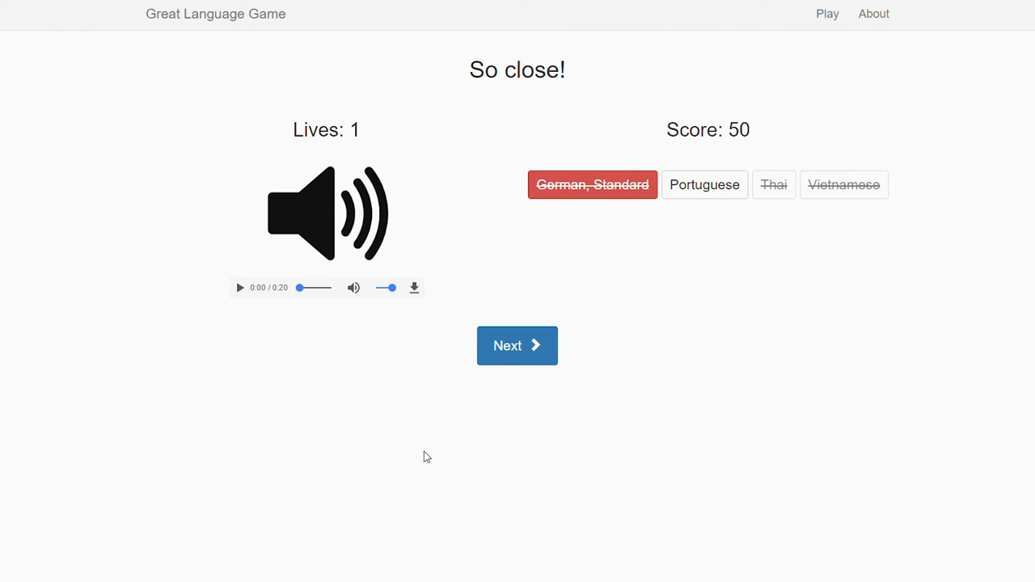
pyautogui.moveTo(501, 325)
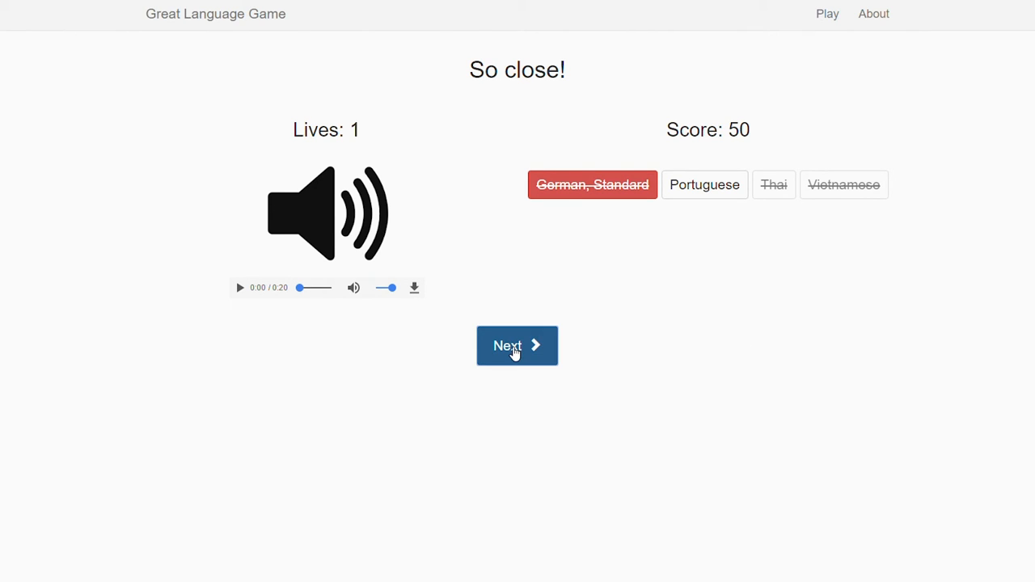
# - Move to the fourth clip and pick Uzbek, Northern as the answer
pyautogui.click(517, 345)
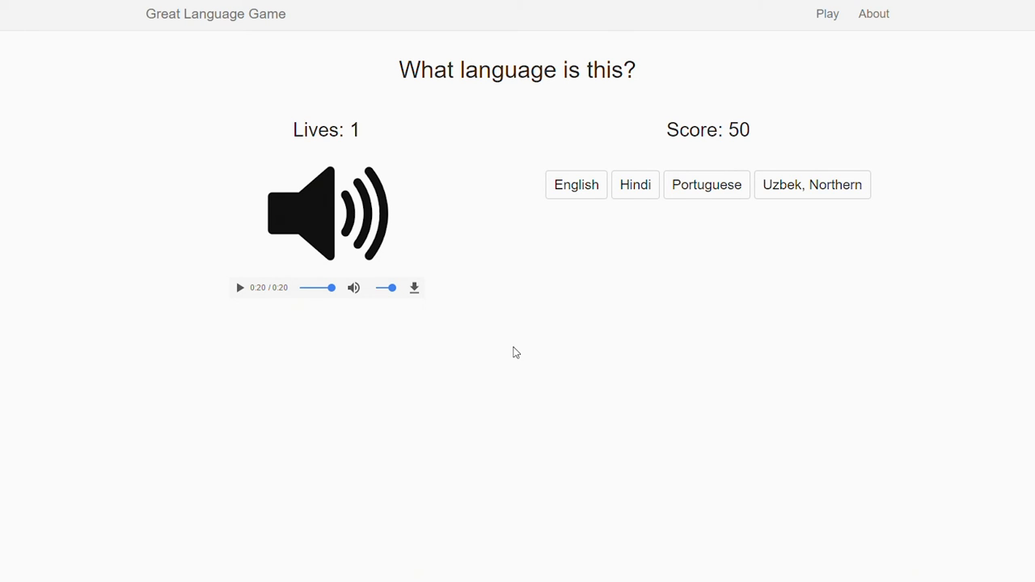
pyautogui.moveTo(556, 368)
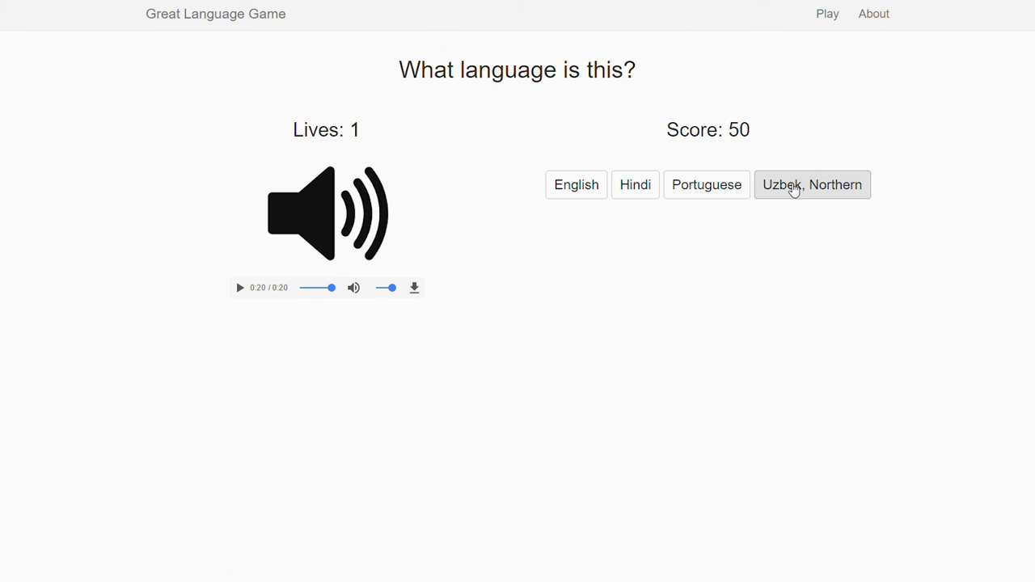
pyautogui.click(812, 185)
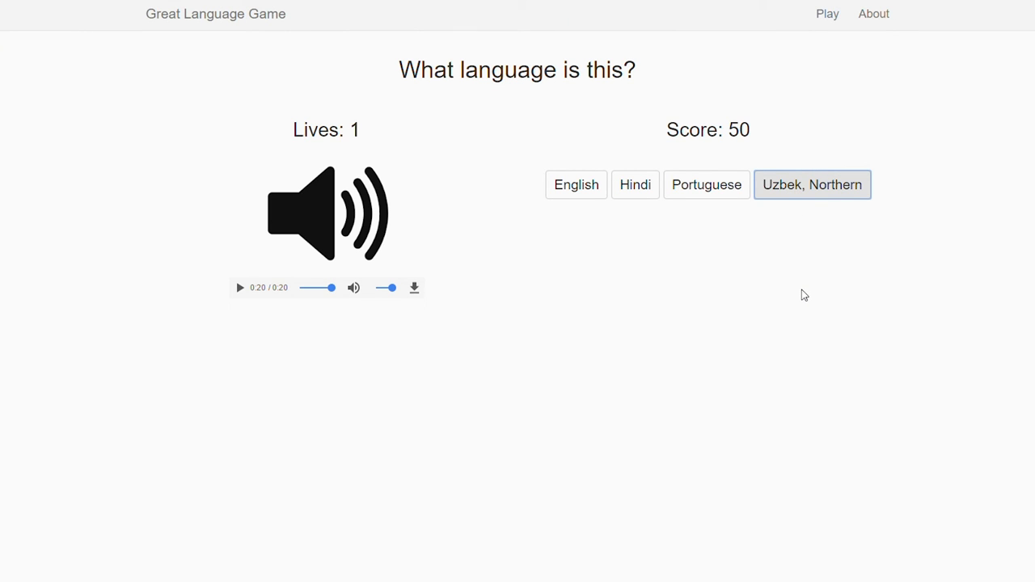
# - Guess Uzbek, Northern (actually Hindi), replay that clip, and scroll through the Mistakes this round summary
pyautogui.click(811, 184)
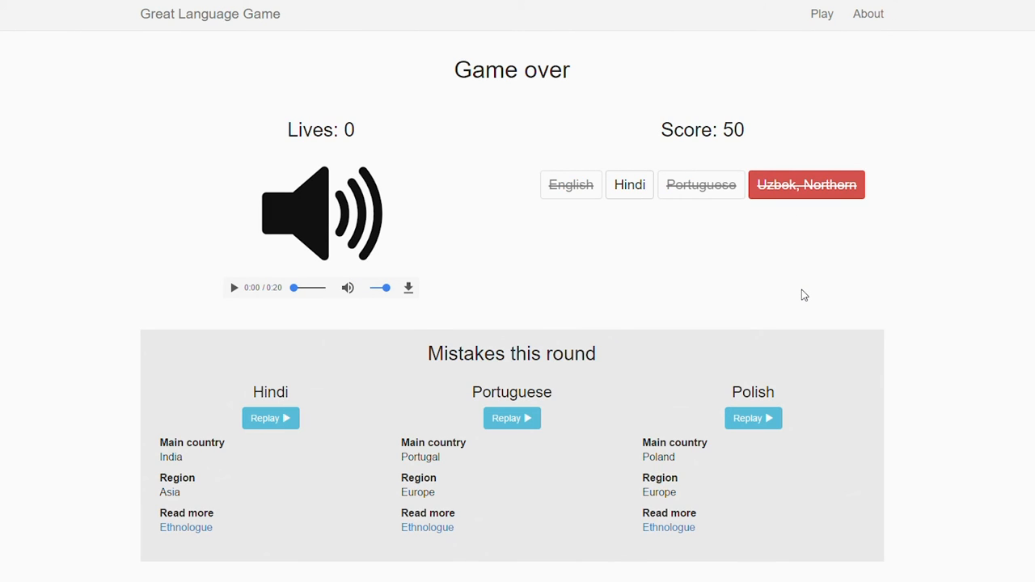
pyautogui.moveTo(630, 220)
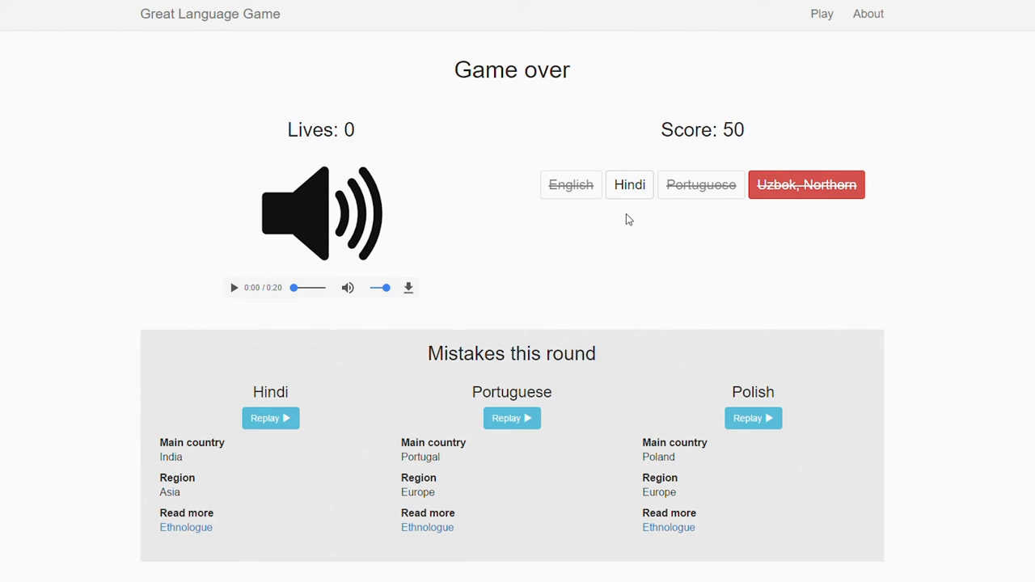
pyautogui.moveTo(234, 301)
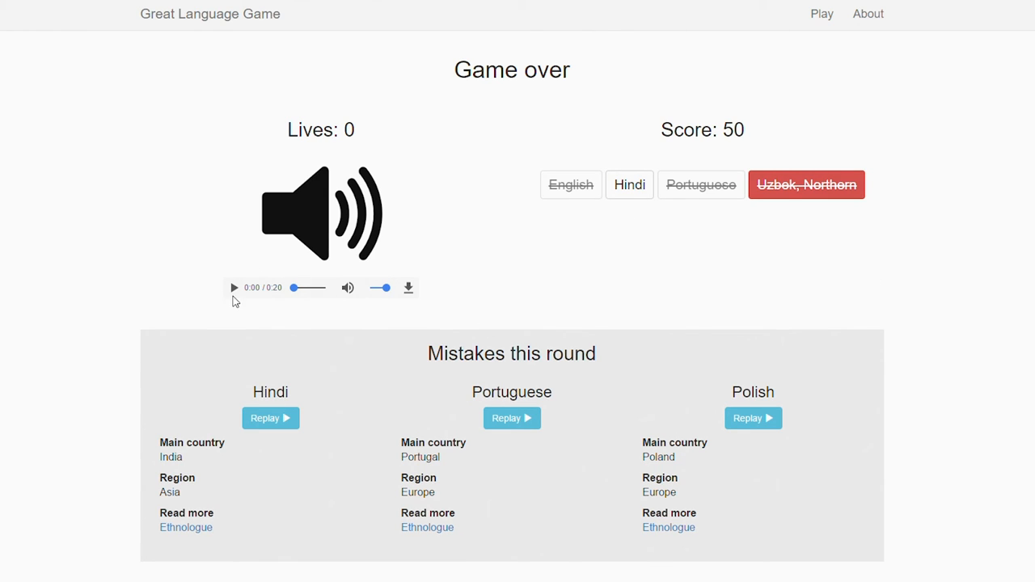
pyautogui.click(235, 288)
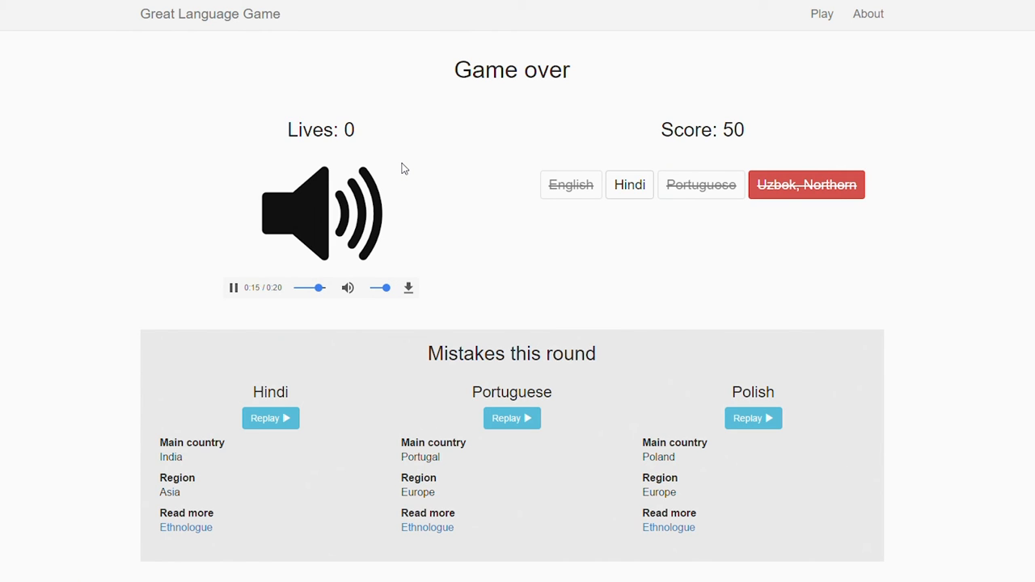
pyautogui.scroll(-3)
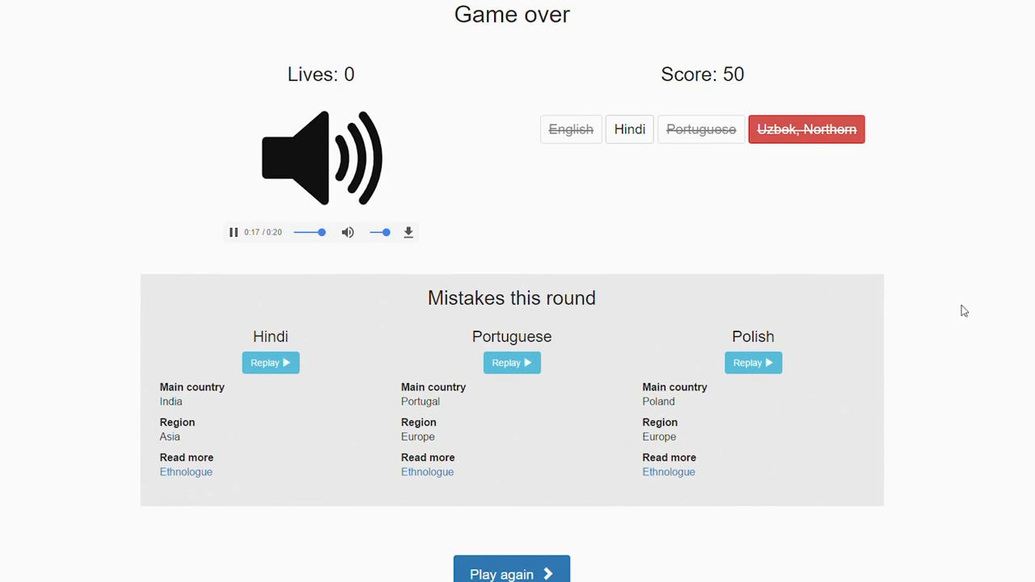
pyautogui.moveTo(465, 428)
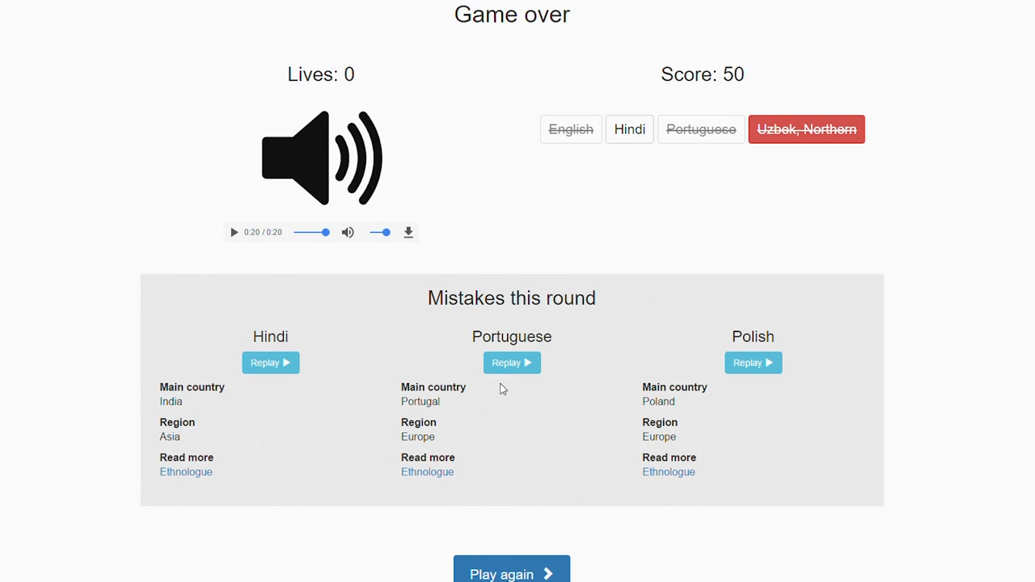
pyautogui.moveTo(285, 396)
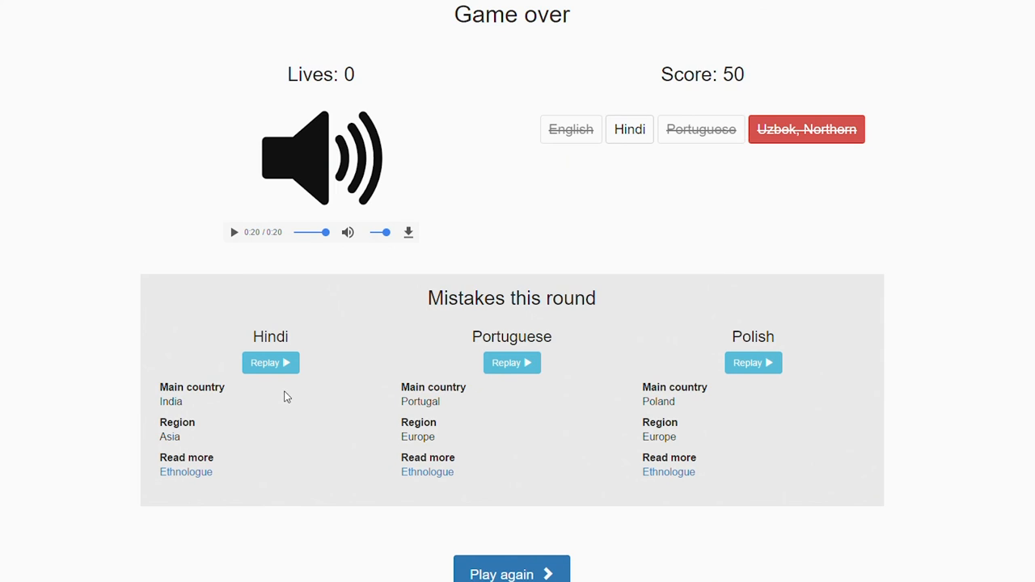
pyautogui.moveTo(533, 402)
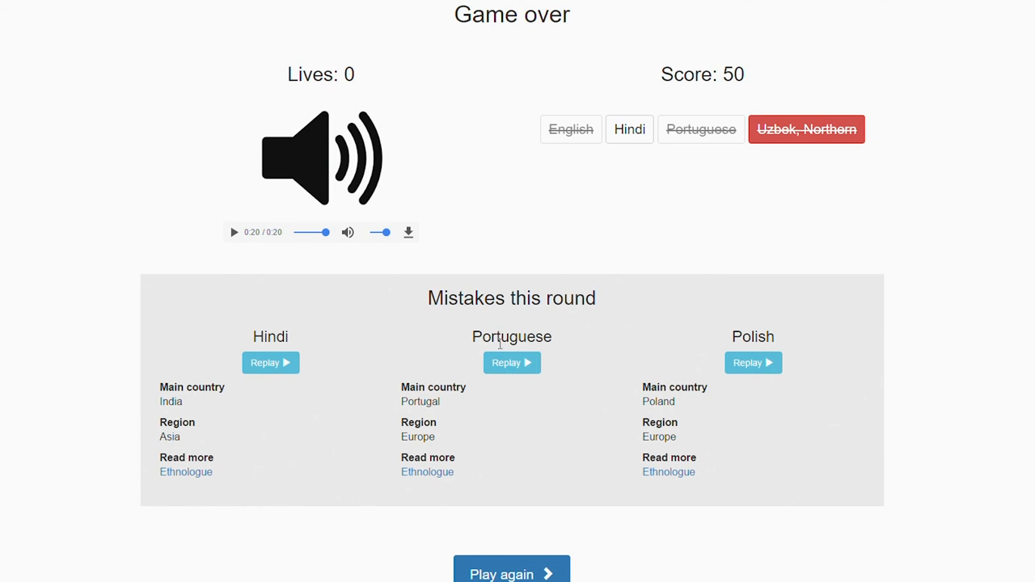
pyautogui.scroll(-3)
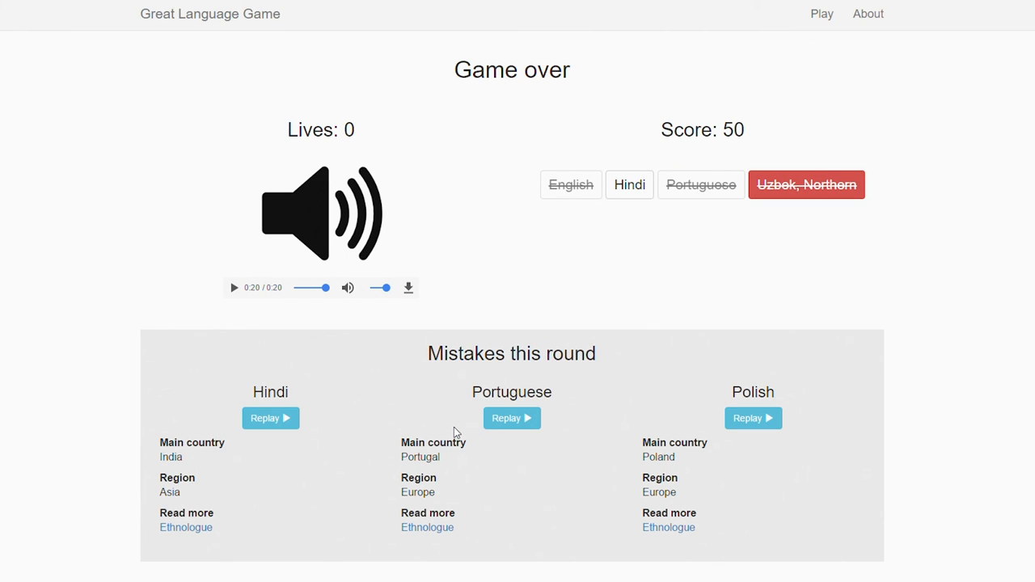
pyautogui.scroll(-3)
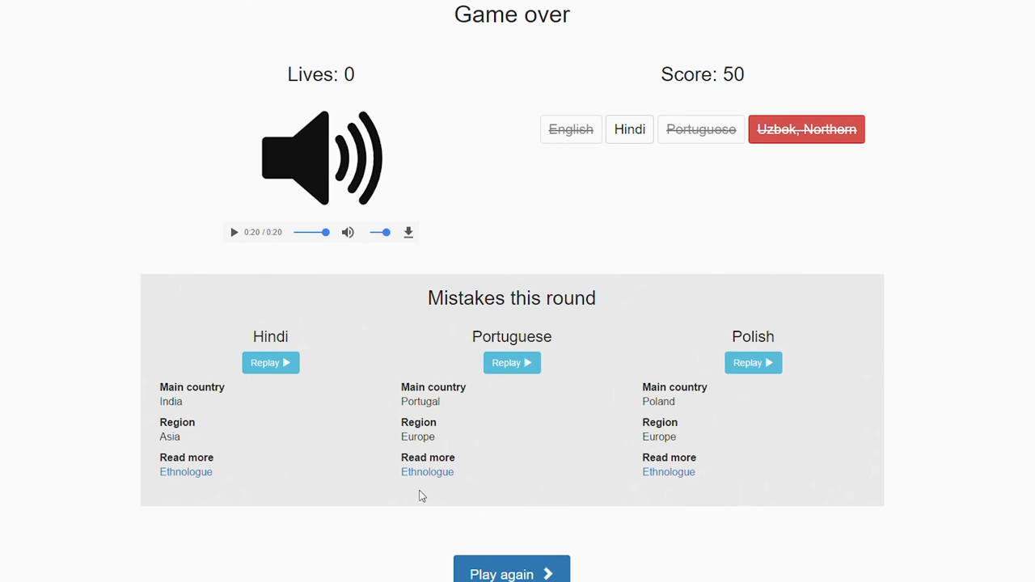